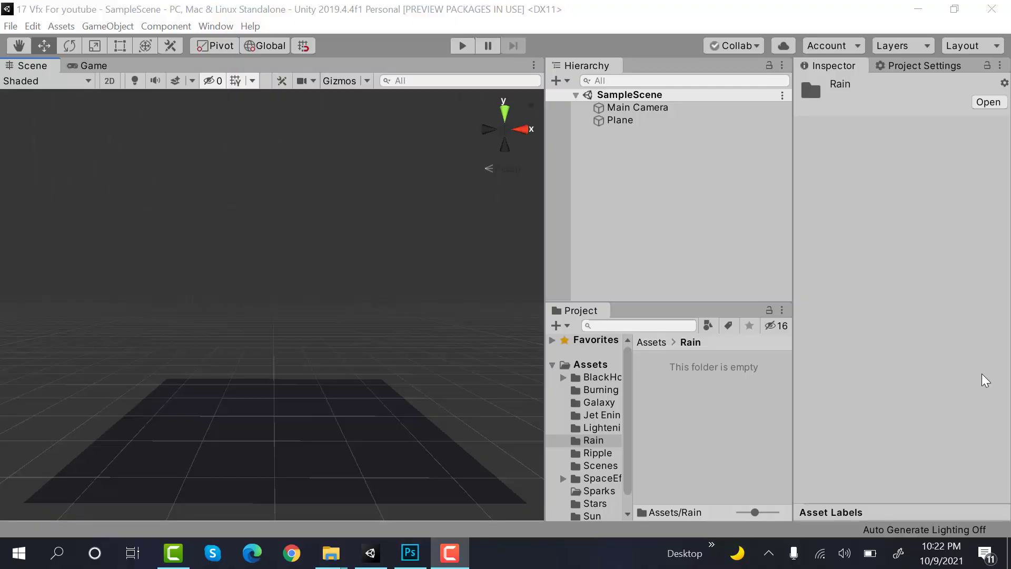
mouse_move(624, 157)
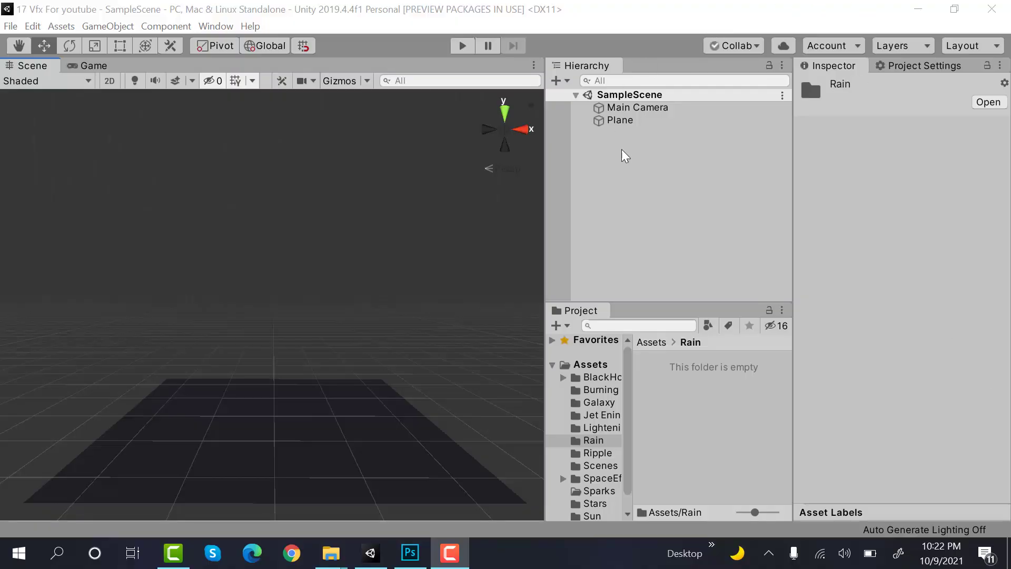
Step: Add a Particle System from the Hierarchy Effects menu and name it Rain_PS
right_click(624, 155)
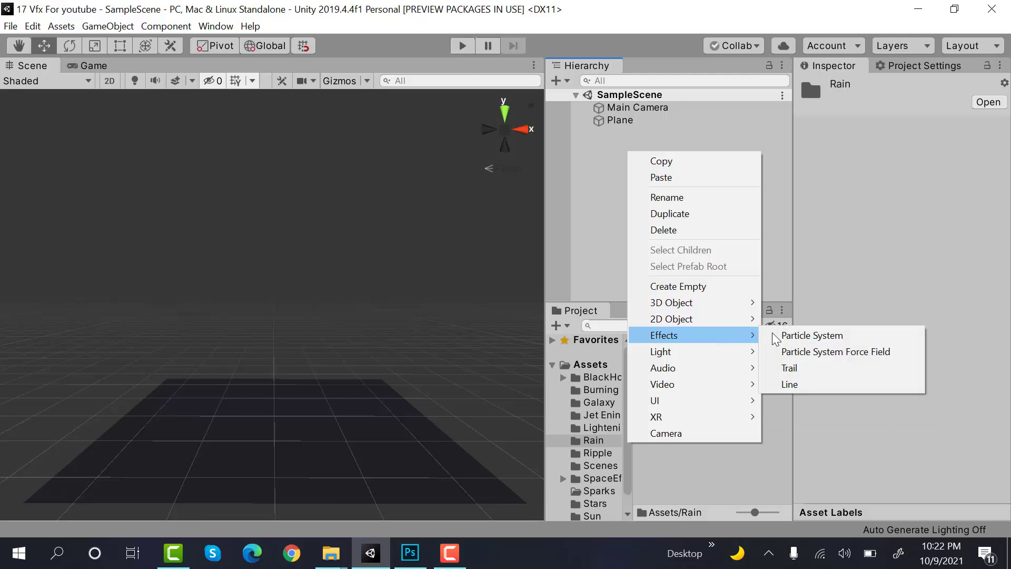
click(811, 335)
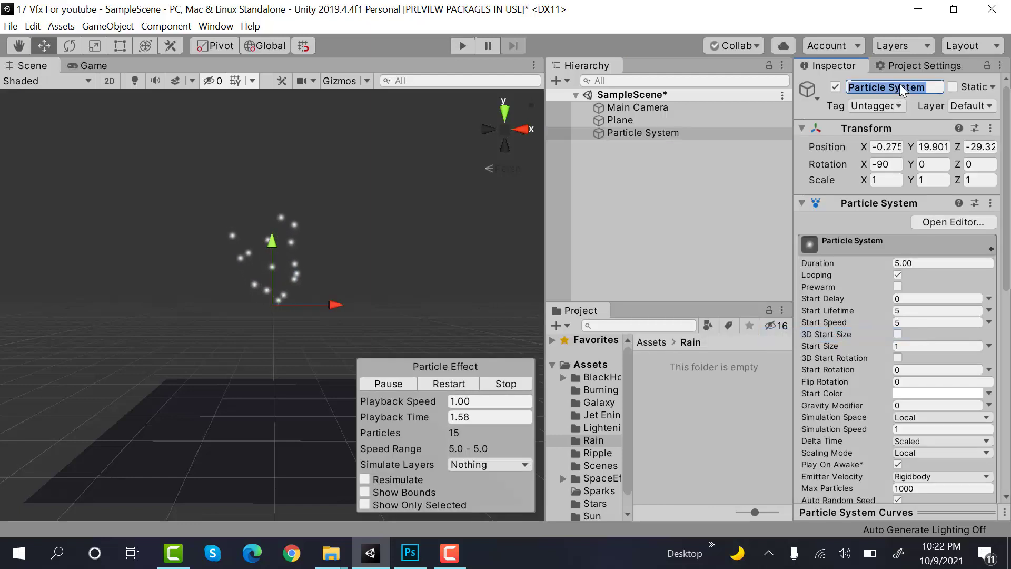
text(Rain_PS)
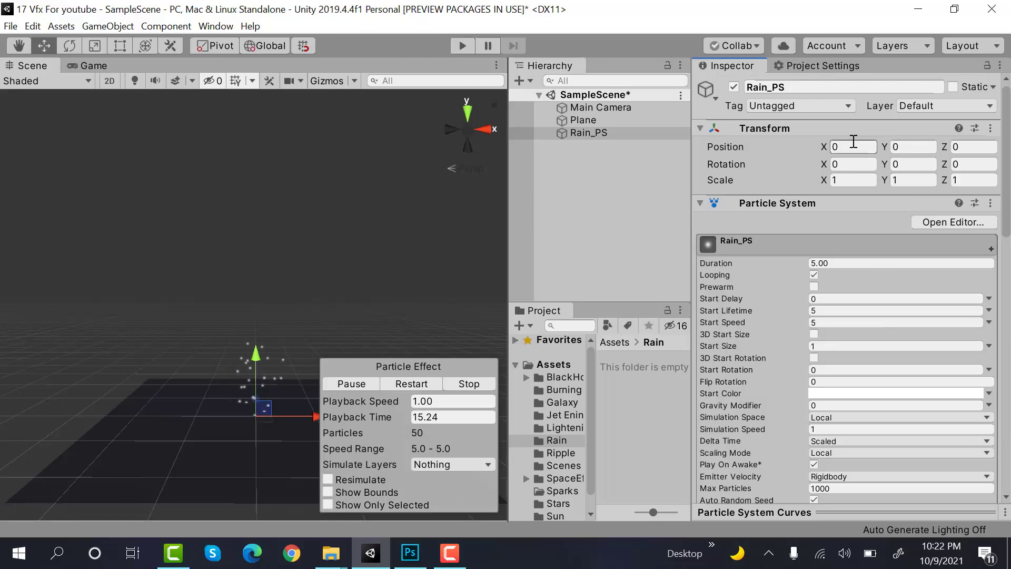
Step: Set the Rain_PS Transform Position Y to 100
click(911, 147)
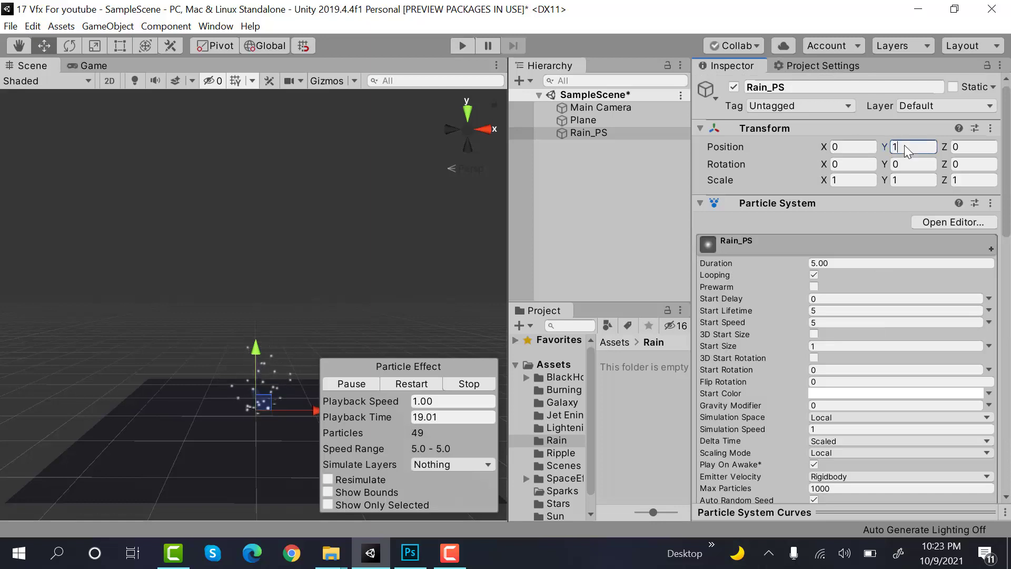
text(100)
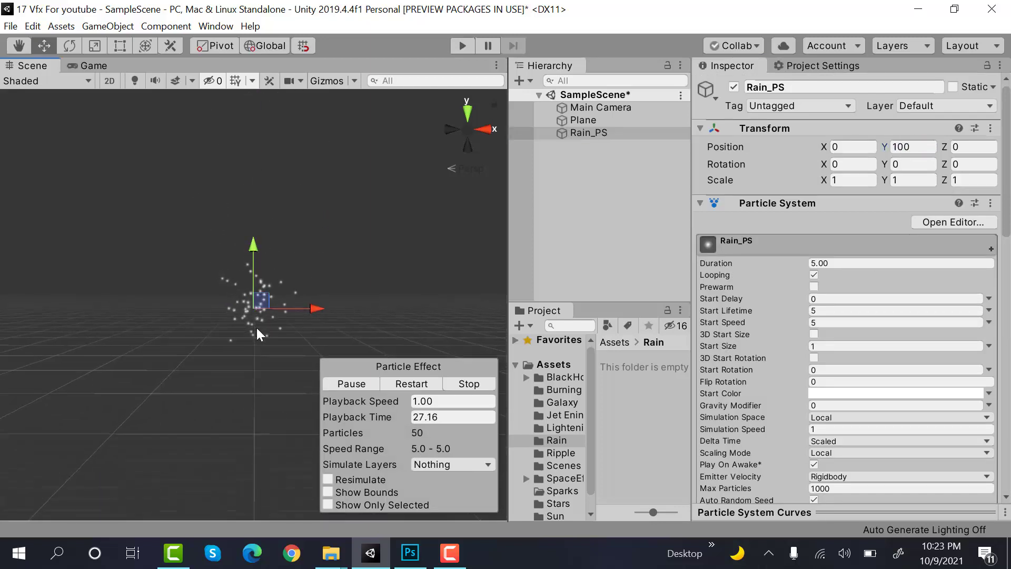
click(19, 45)
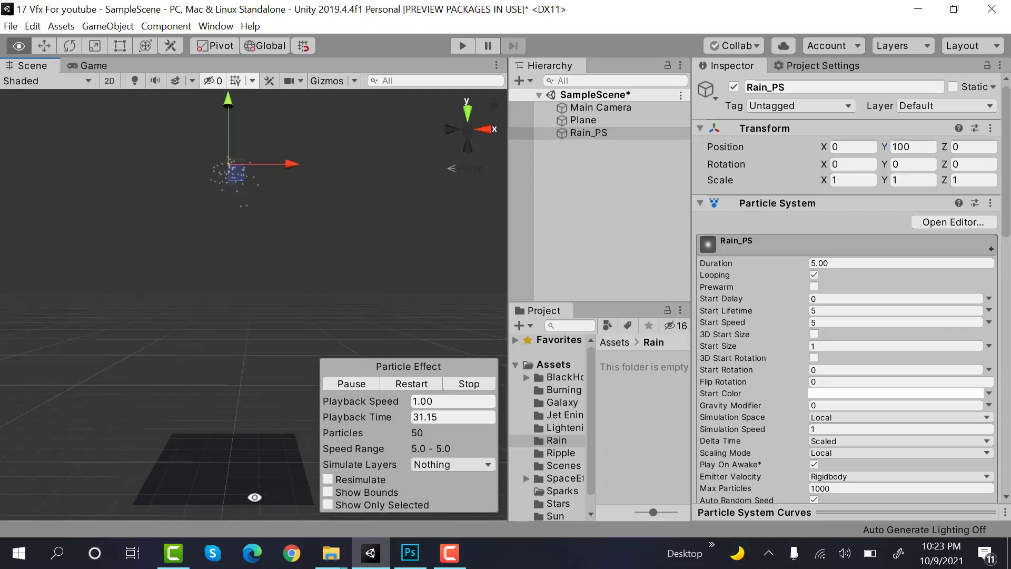
click(19, 45)
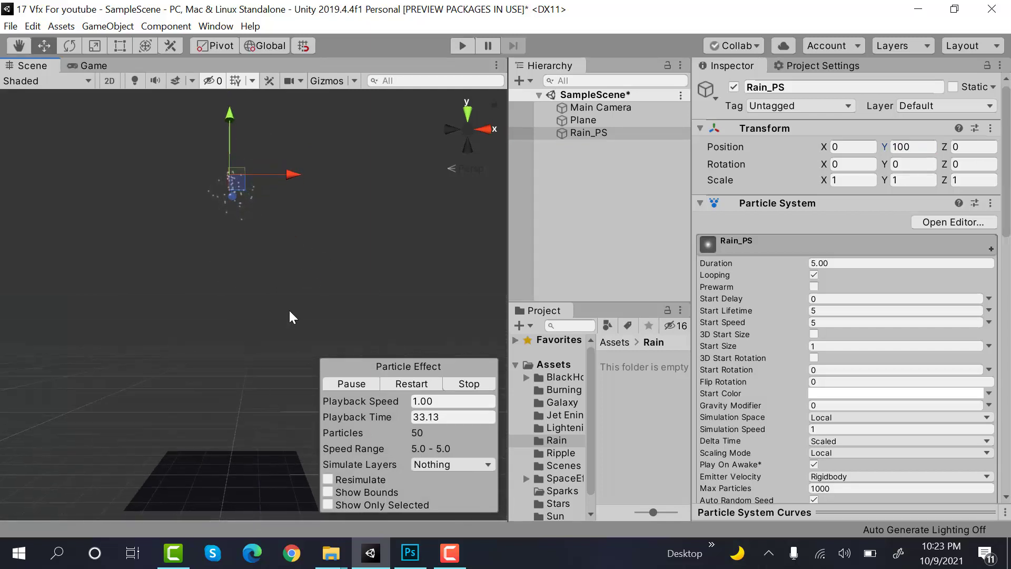
Step: Scale the Plane to 10 on all axes, then return to Rain_PS
click(588, 133)
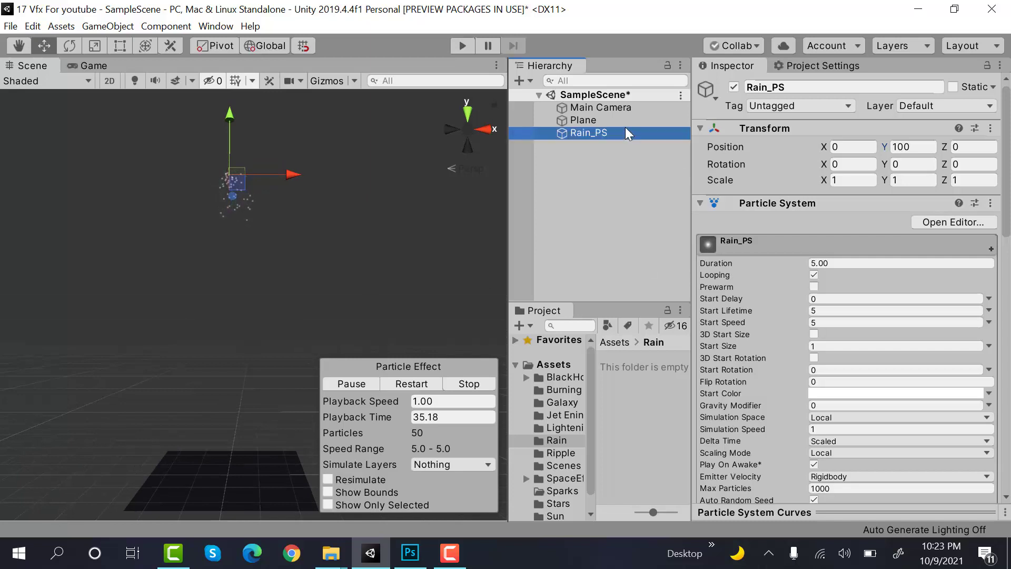
click(582, 120)
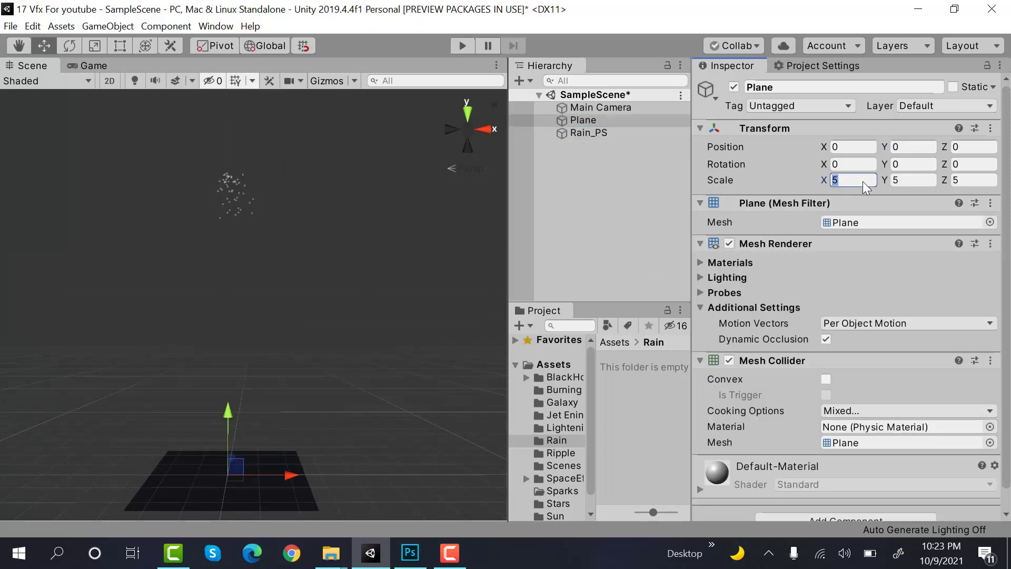
text(10)
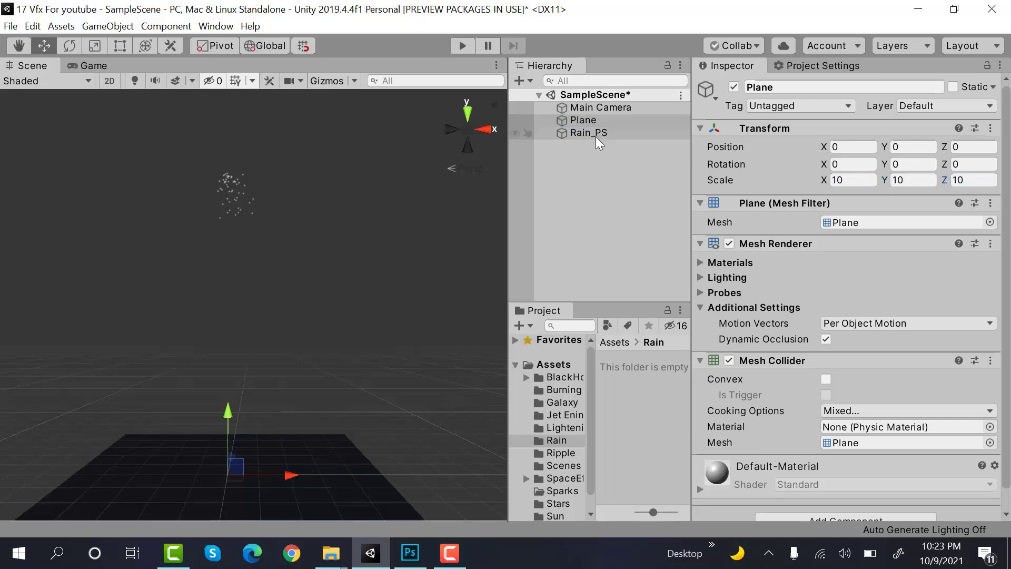
click(588, 132)
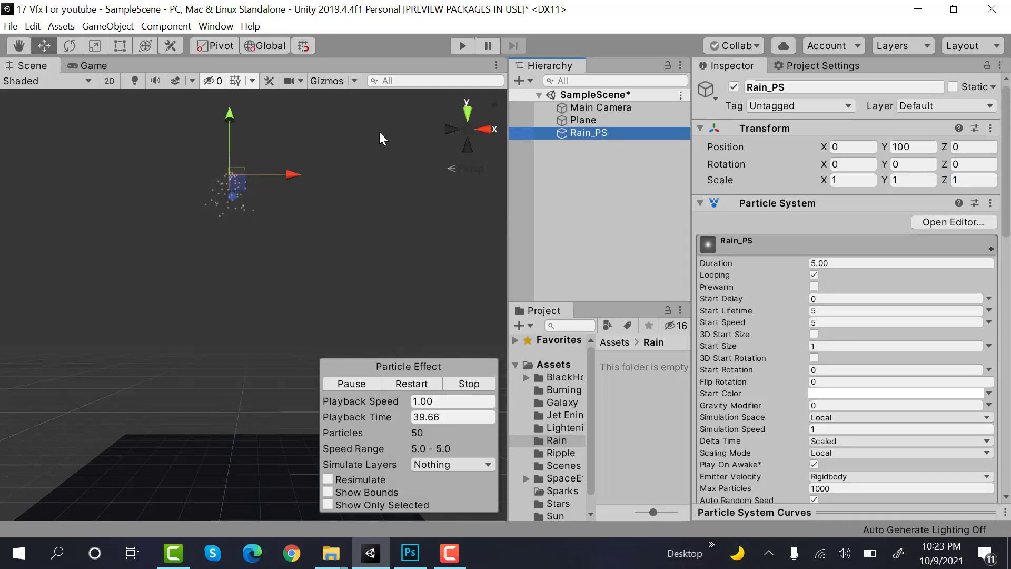
Step: Set the Renderer to Stretched Billboard with Speed Scale 0.5 and Length Scale 1
scroll(down, 3)
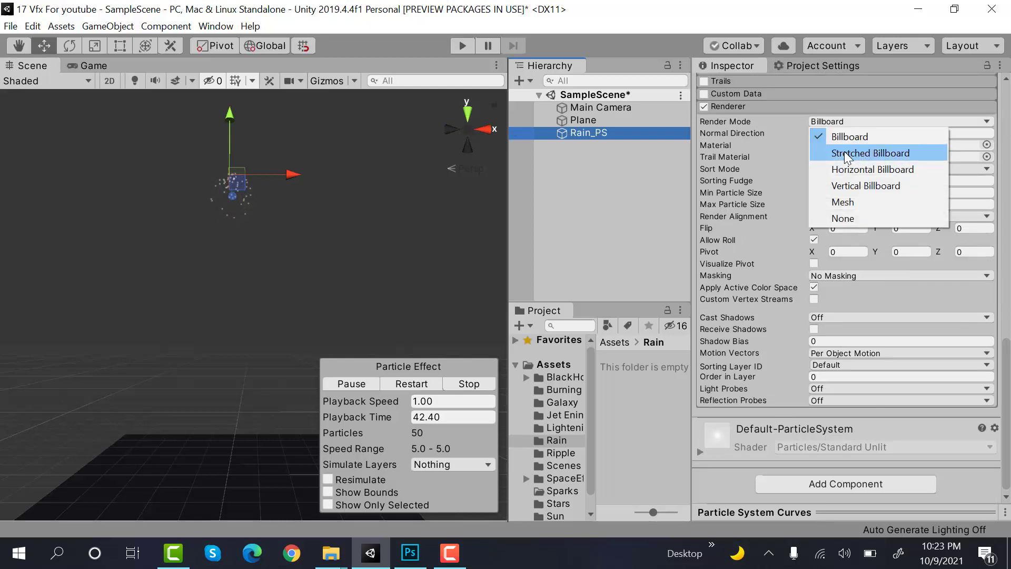
click(870, 153)
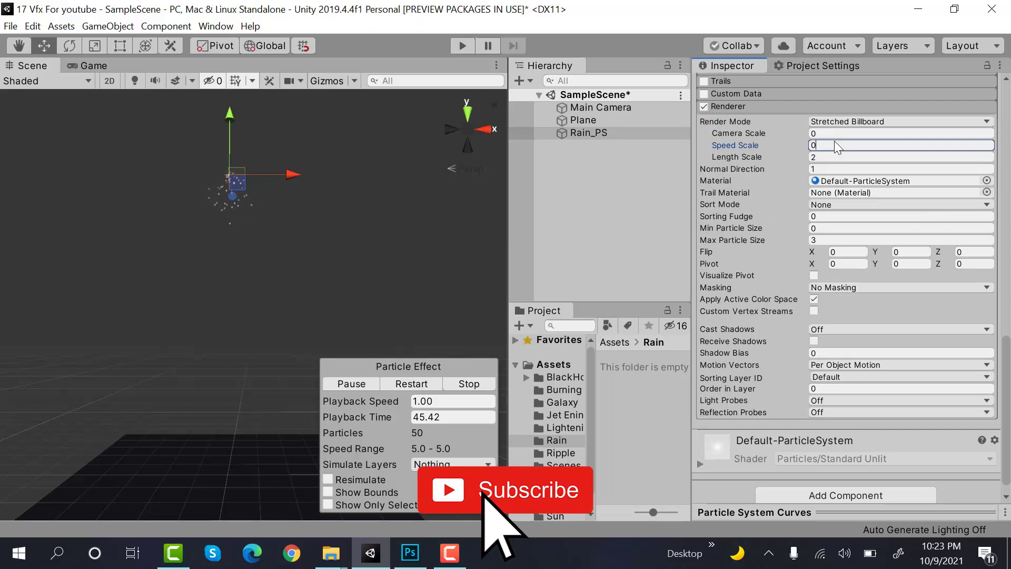
text(0.5)
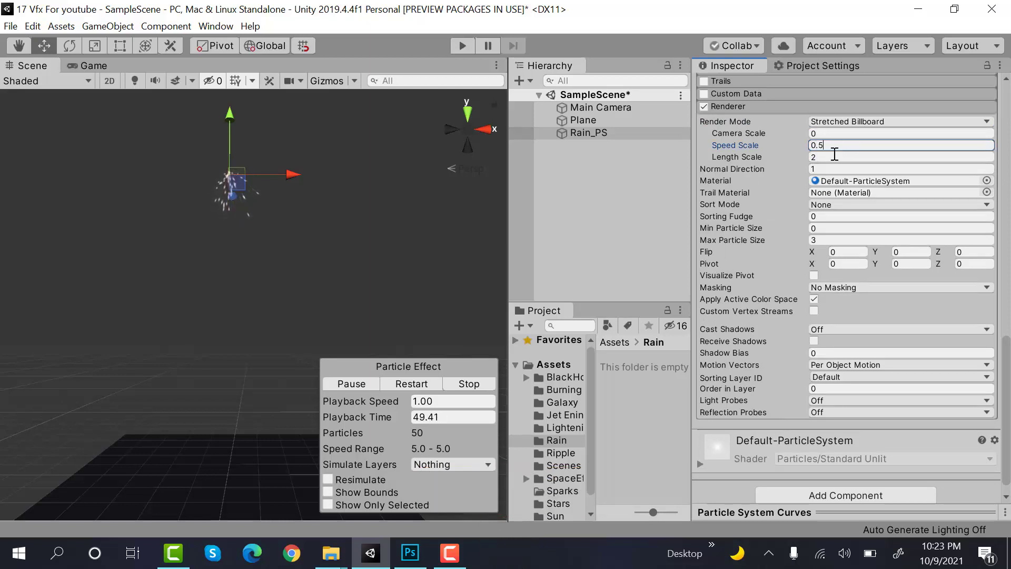
click(900, 157)
text(1)
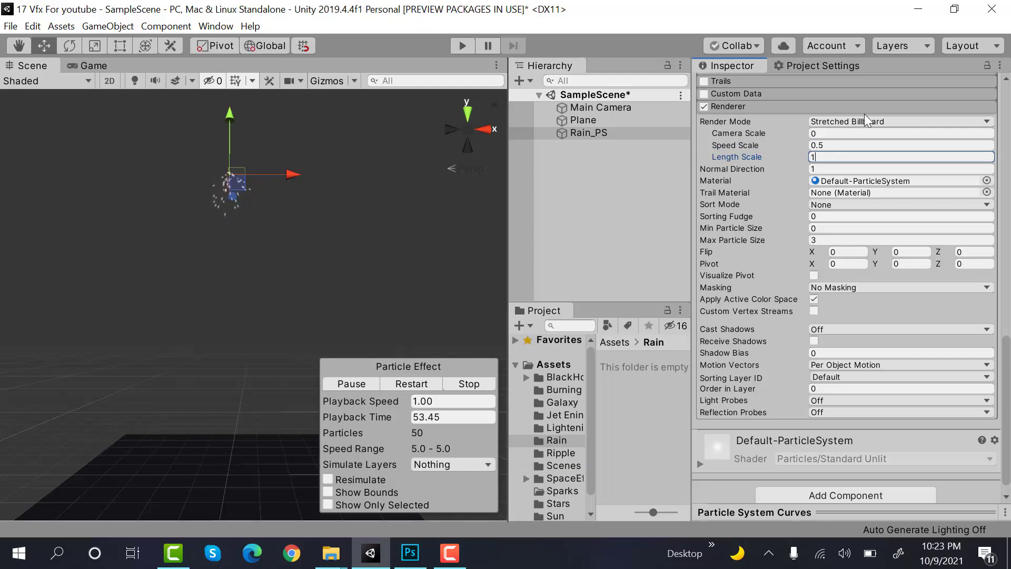
mouse_move(860, 112)
text(6)
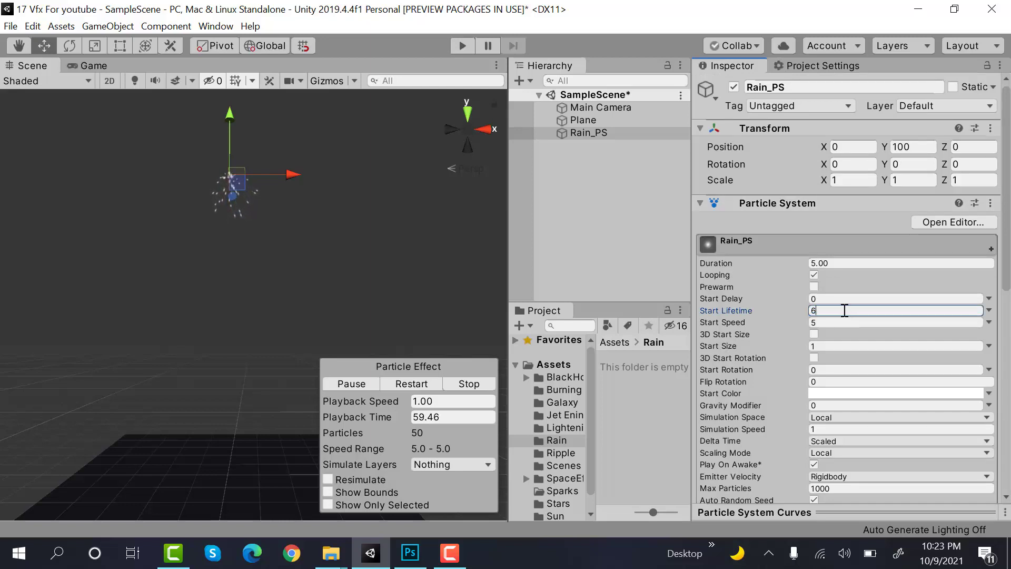
Step: Set Start Lifetime 6, Start Speed 0, random Start Size 0.1–1, lower colour alpha, Gravity Modifier 4
click(897, 322)
text(0)
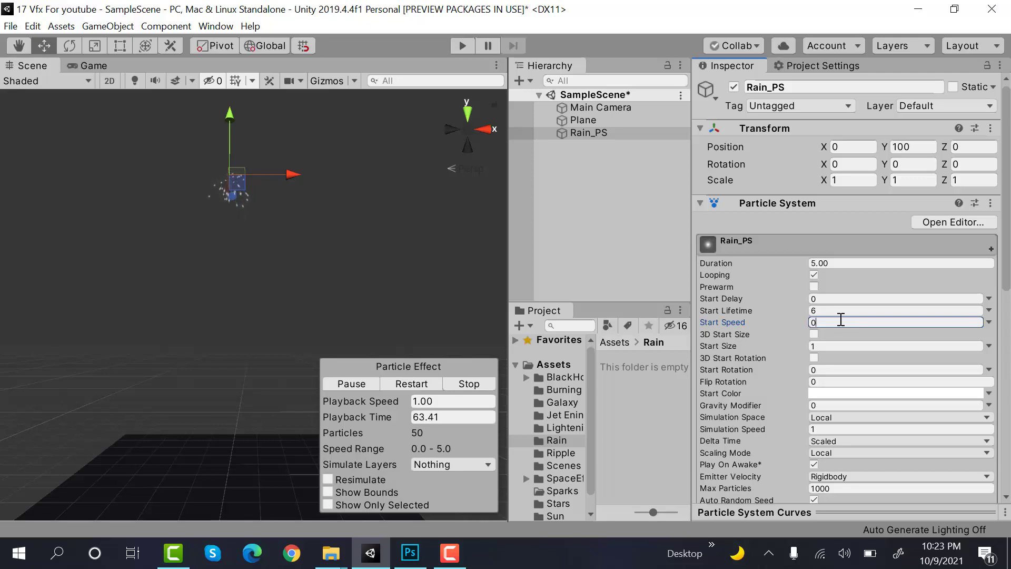
click(989, 322)
text(0.1)
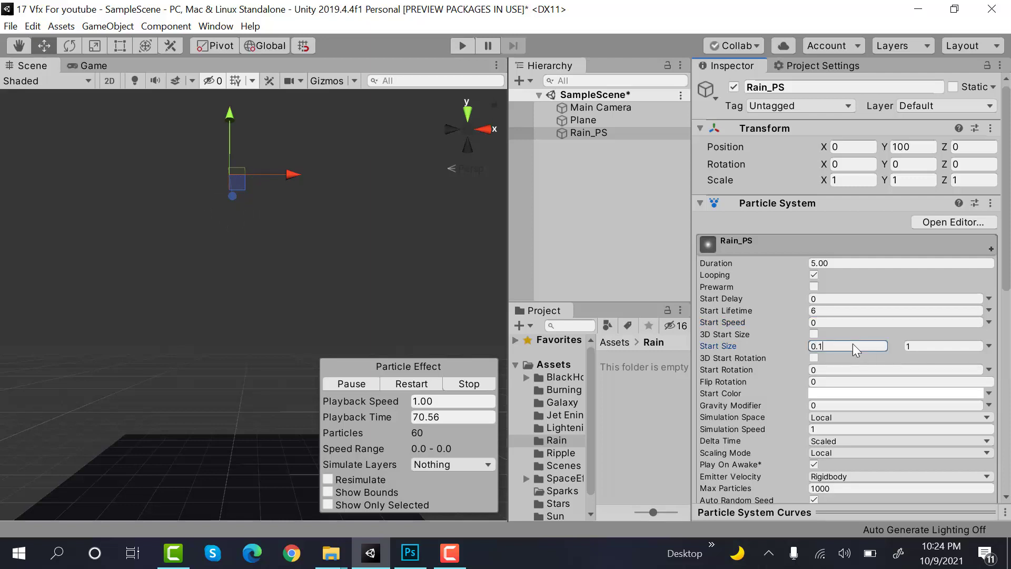
click(900, 393)
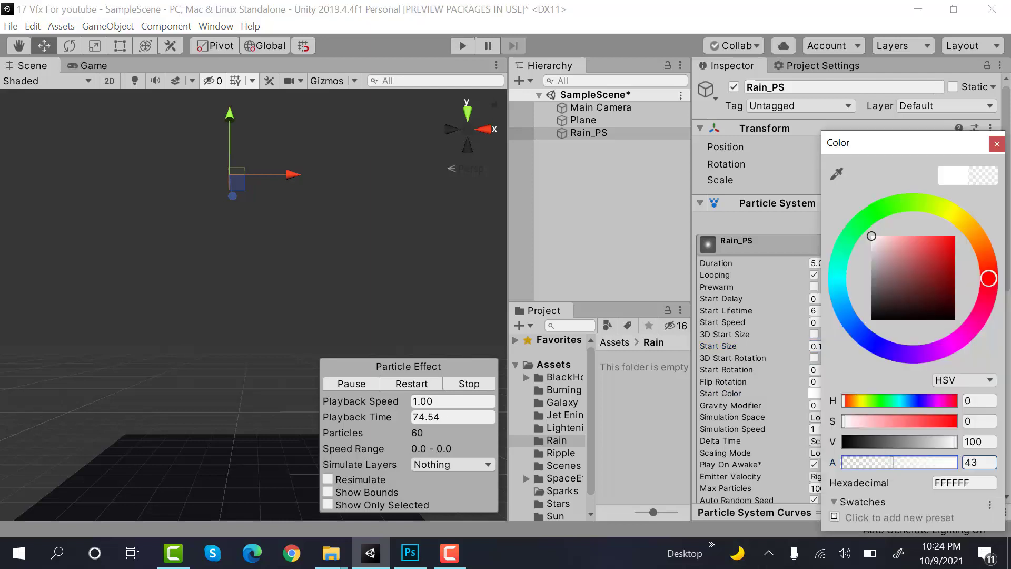
click(996, 143)
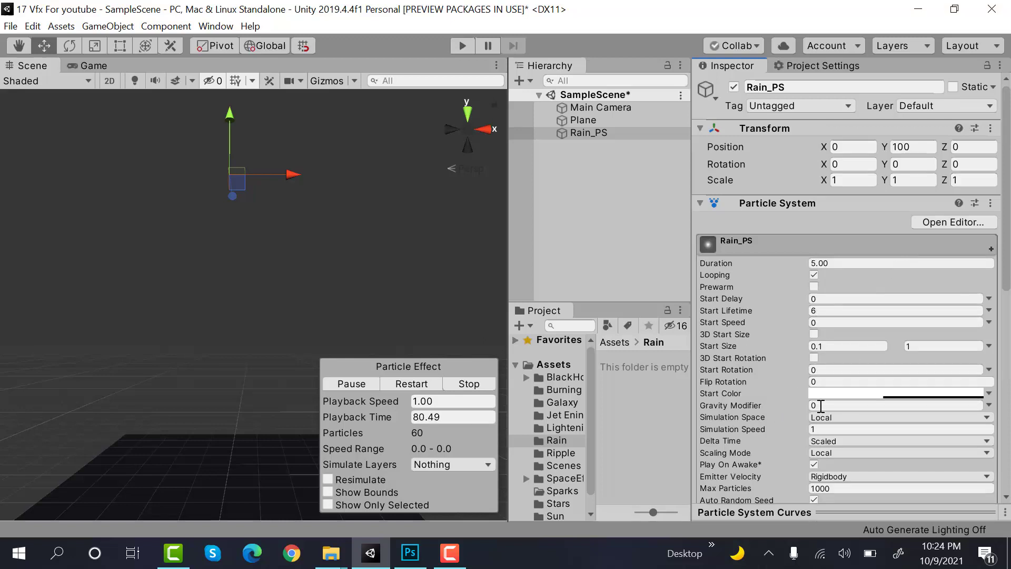
text(4)
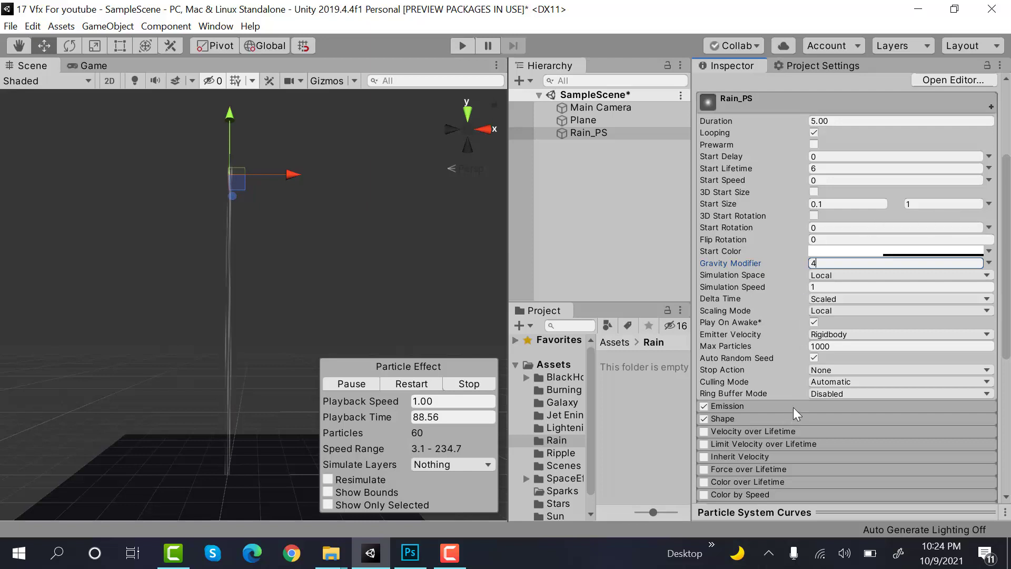
Step: Change the emitter Shape from Cone to Box with Scale X 100
click(728, 405)
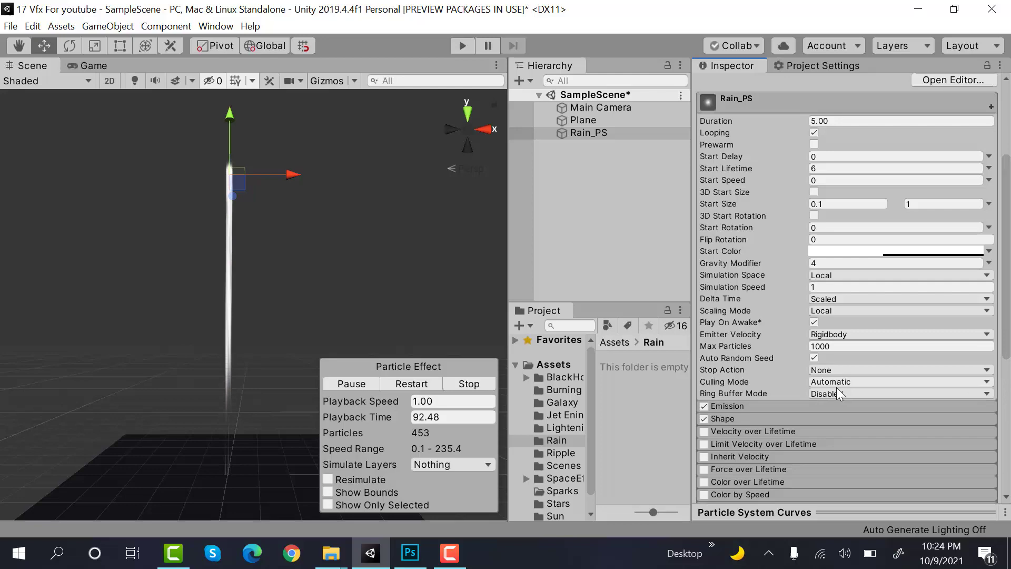
mouse_move(722, 419)
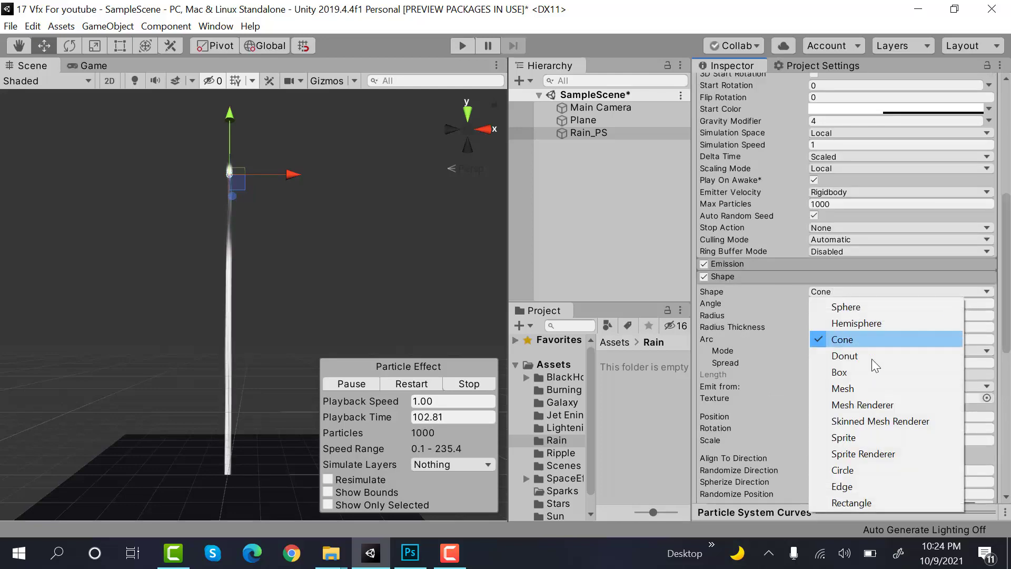
click(839, 373)
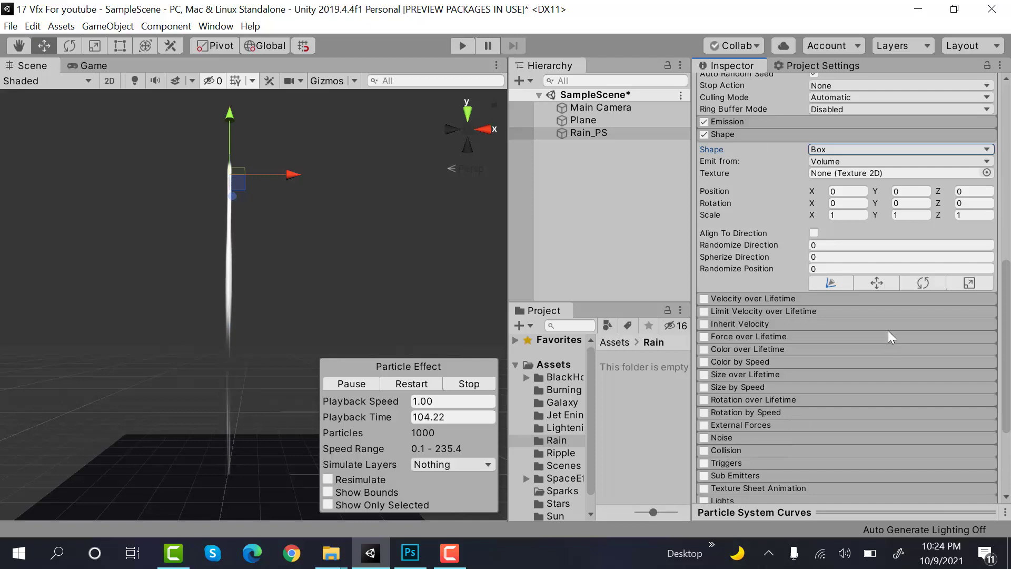
mouse_move(881, 312)
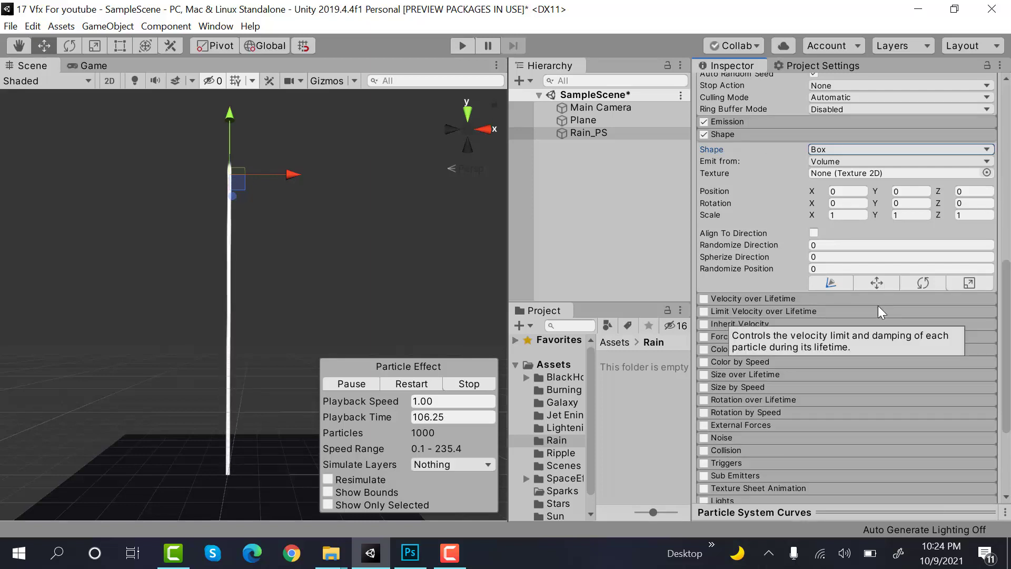
click(847, 215)
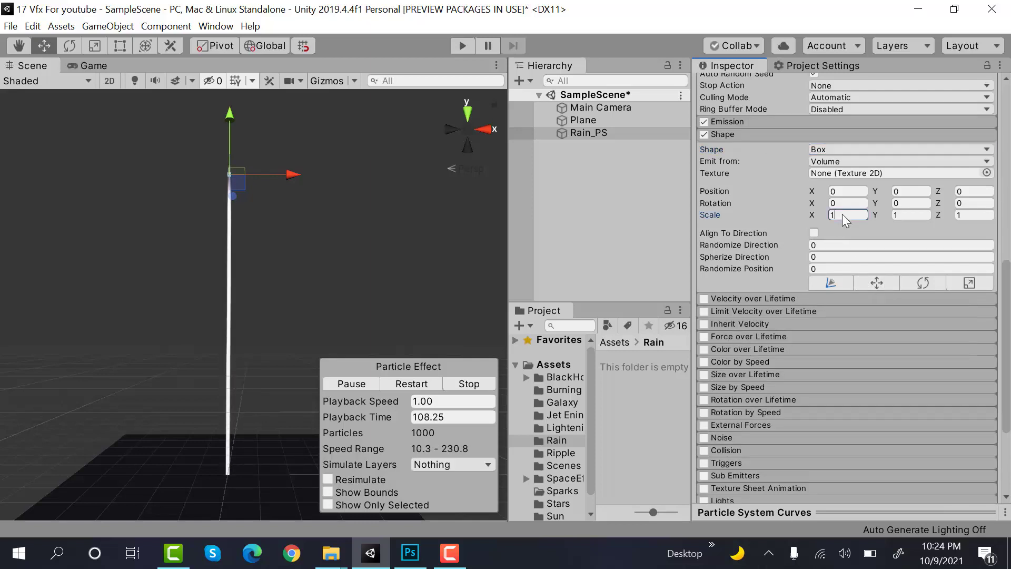
text(100)
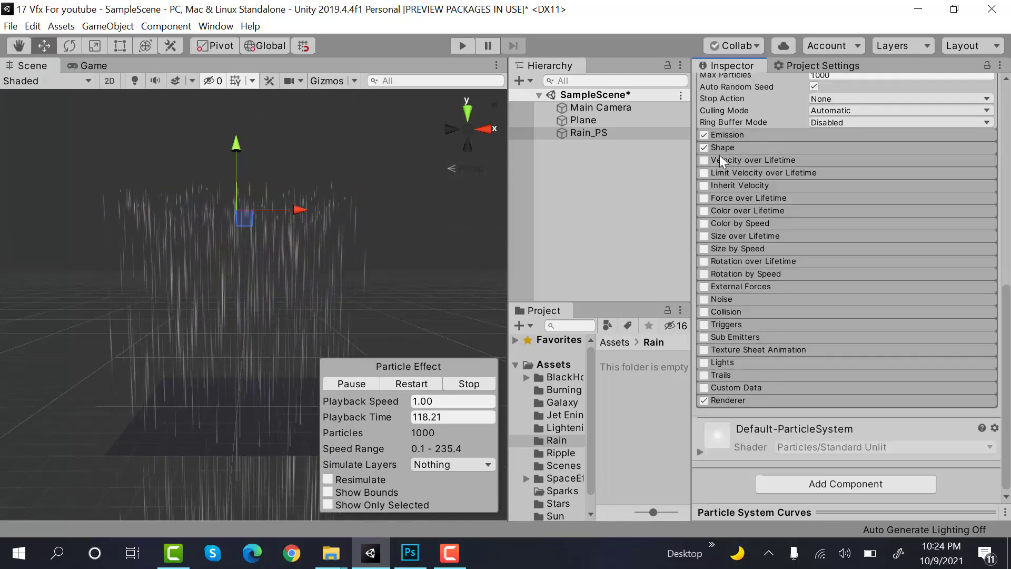
Step: Enable Velocity over Lifetime and raise Max Particles to 10000
click(704, 160)
text(-)
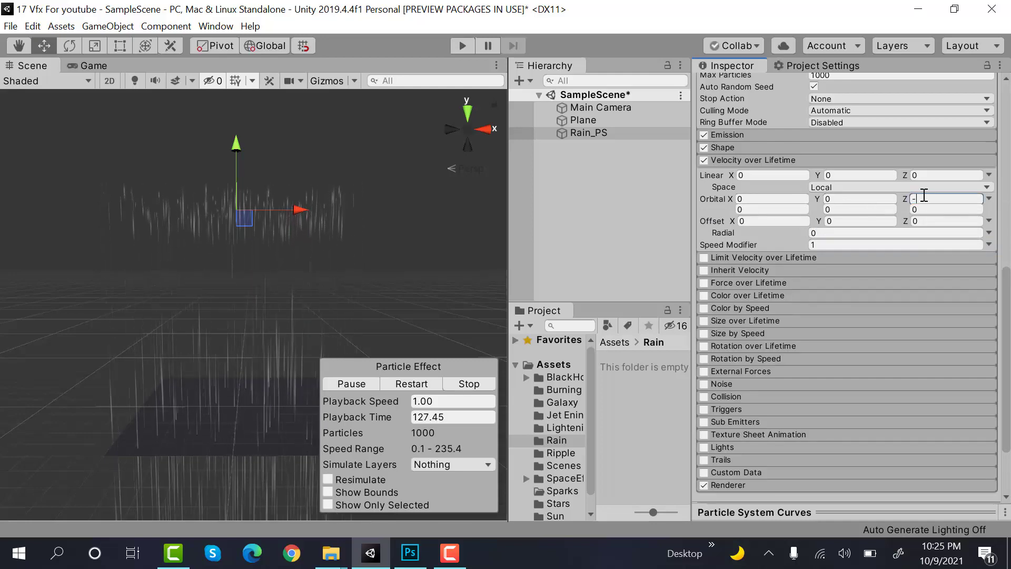
text(05)
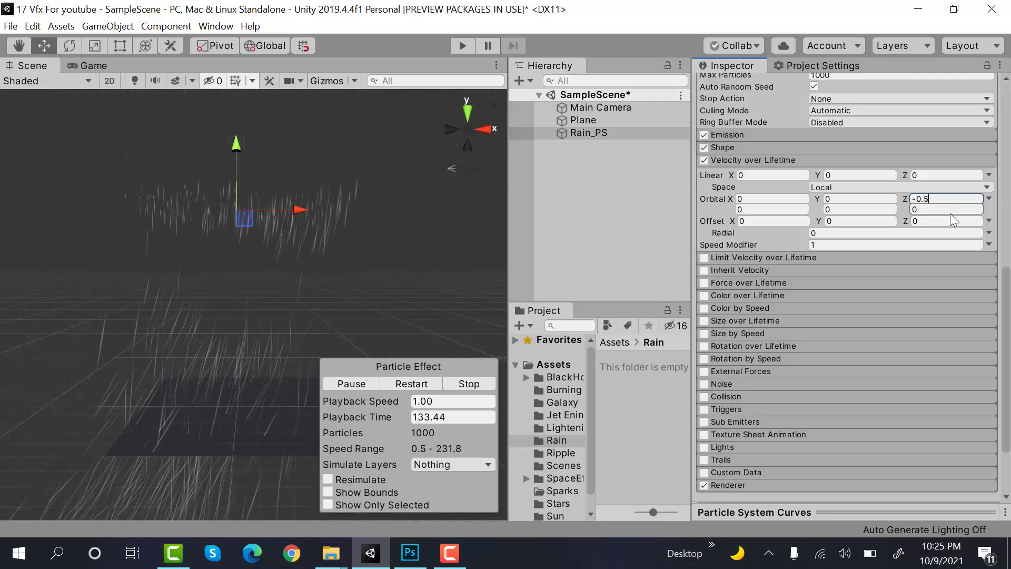
click(945, 209)
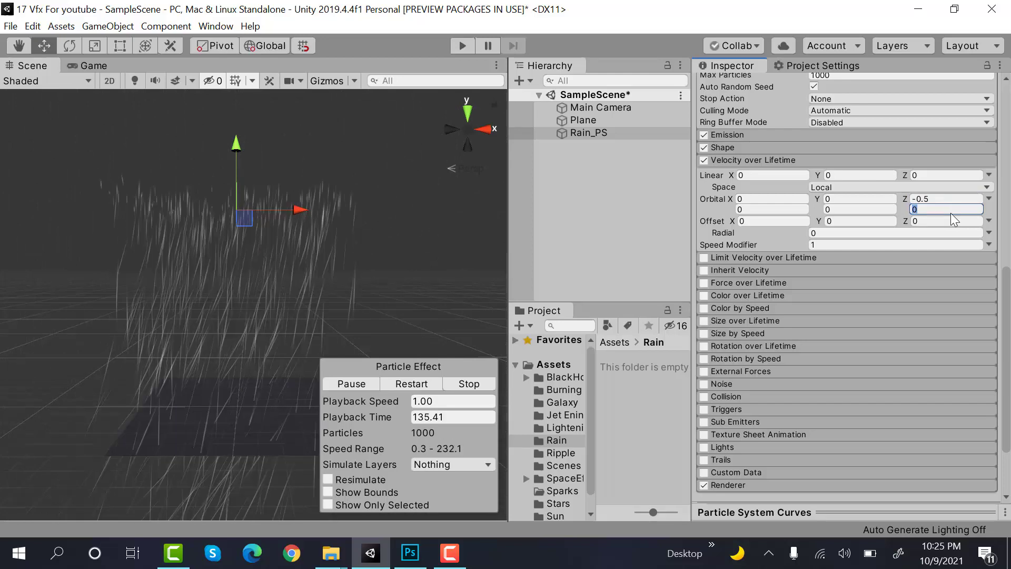
scroll(up, 3)
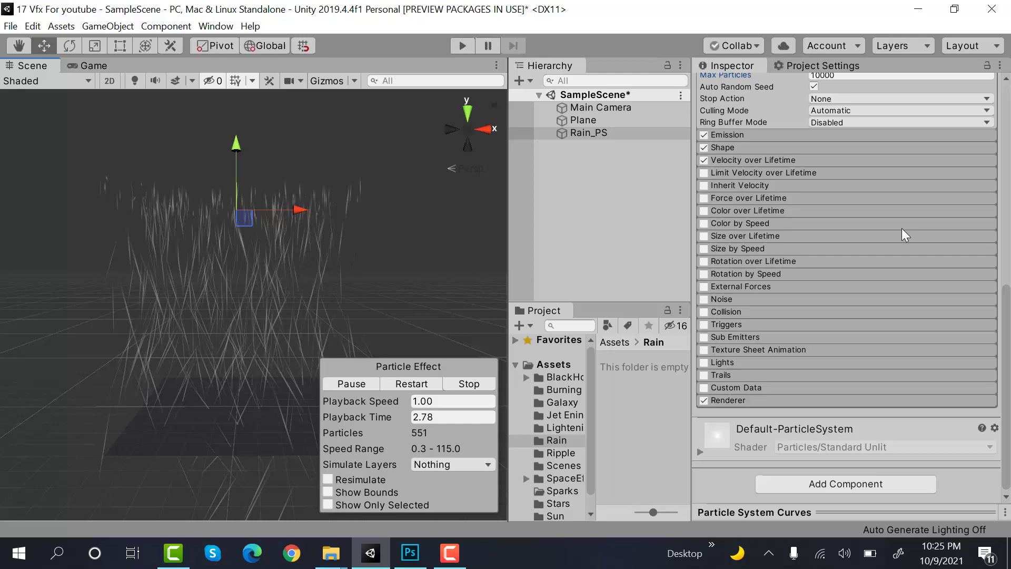
click(753, 161)
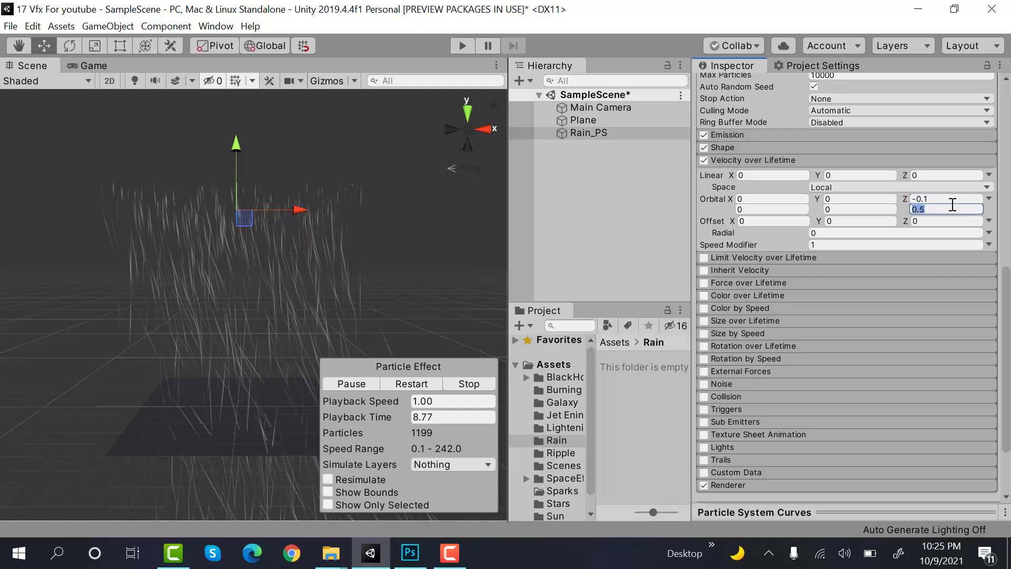
Step: Set Orbital Z to Random Between Two Constants -0.25 and 0.25
text(0.1)
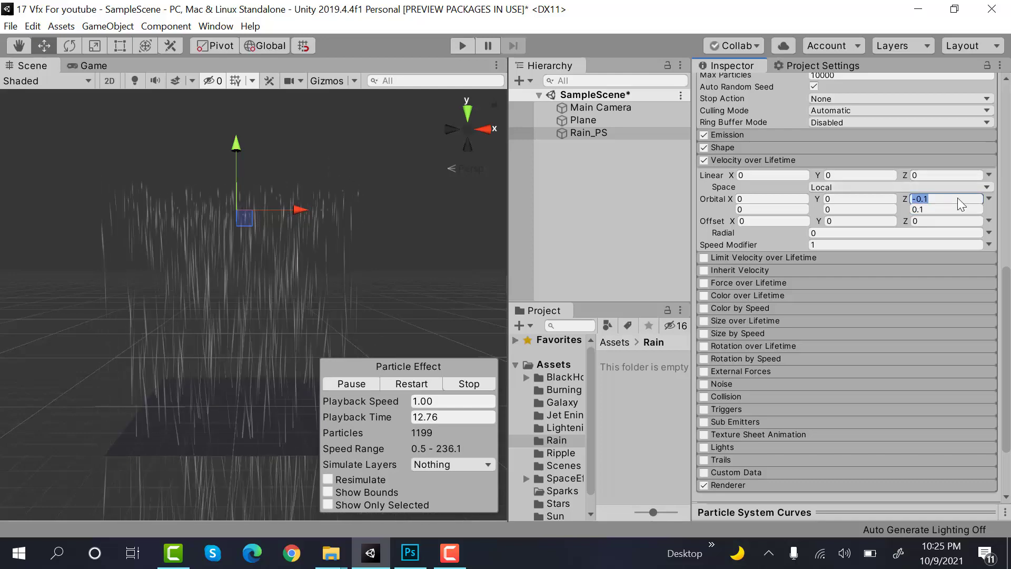
text(-0.25)
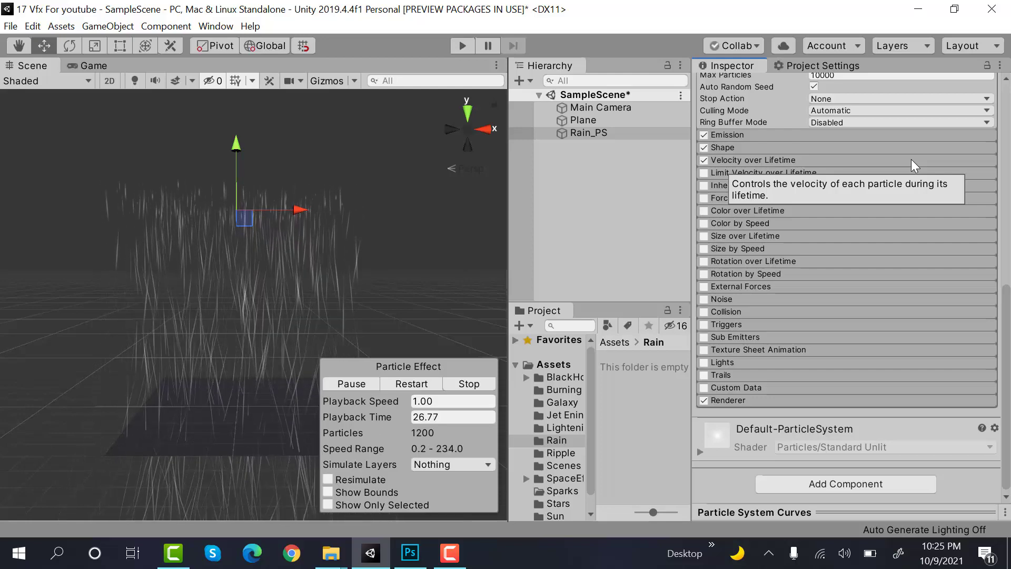
click(722, 147)
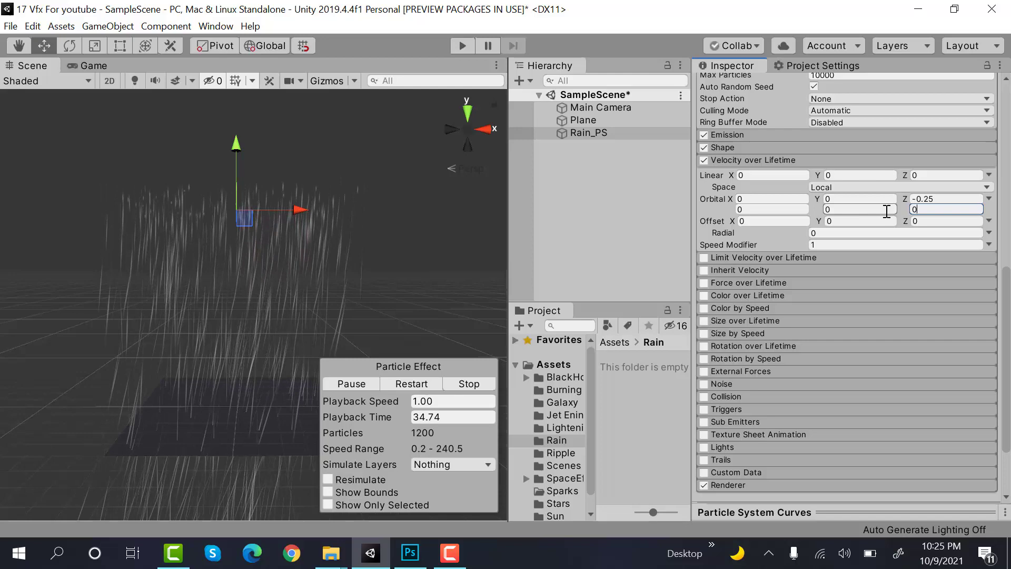
text(0.25)
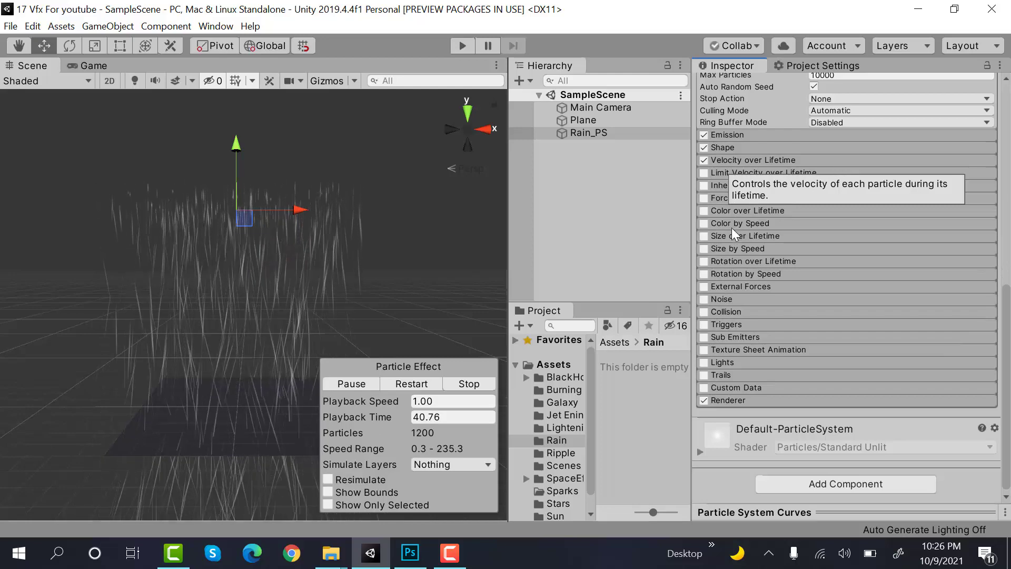
Step: Enable Color over Lifetime with a white gradient whose end alpha keys are 0
click(703, 211)
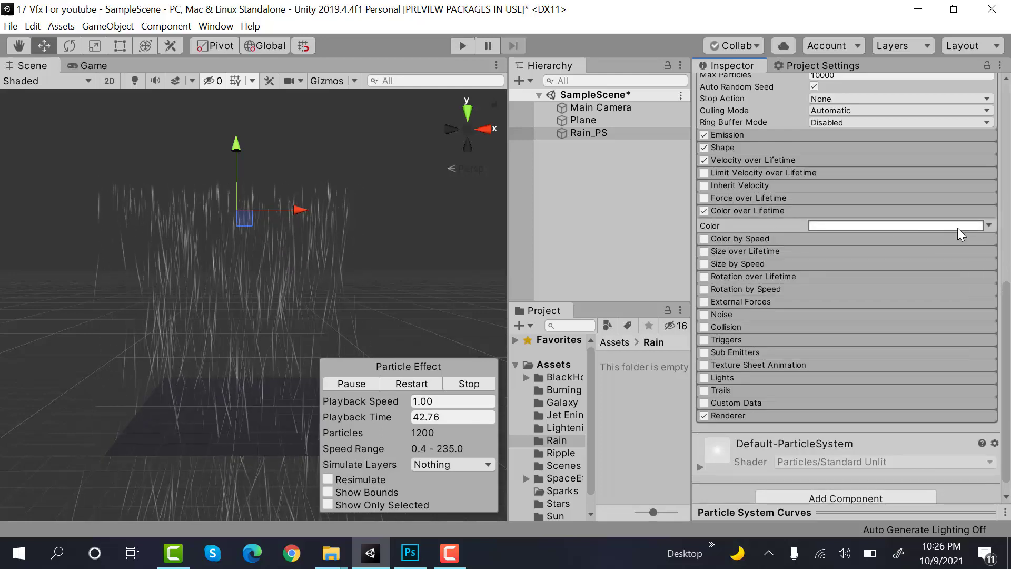
click(895, 225)
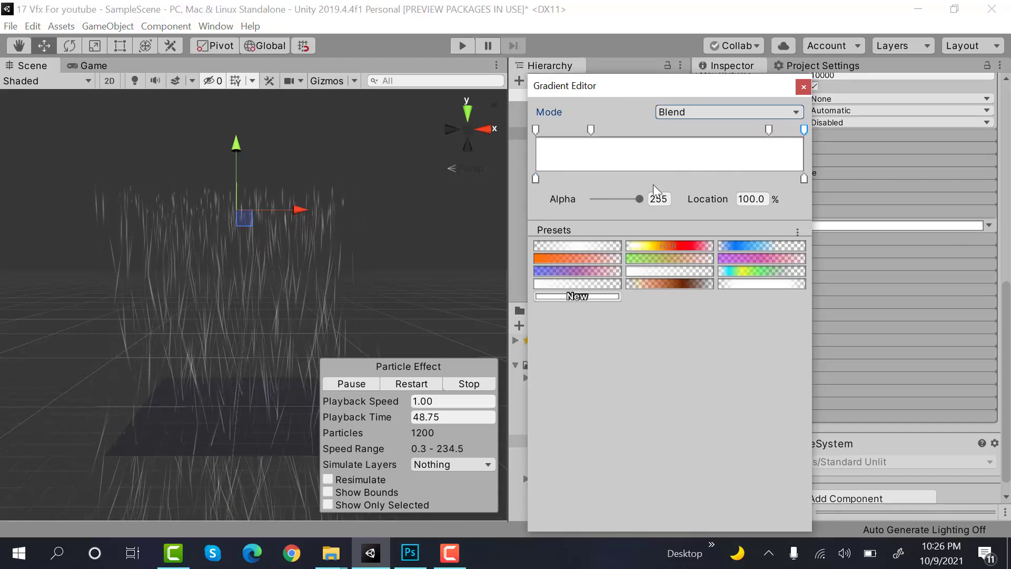
click(535, 129)
text(0)
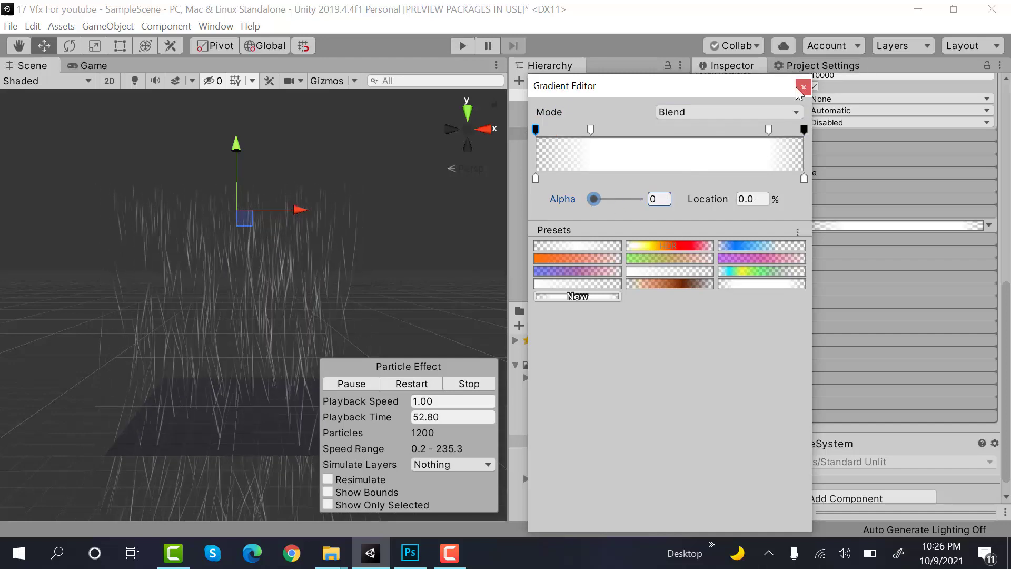
click(802, 87)
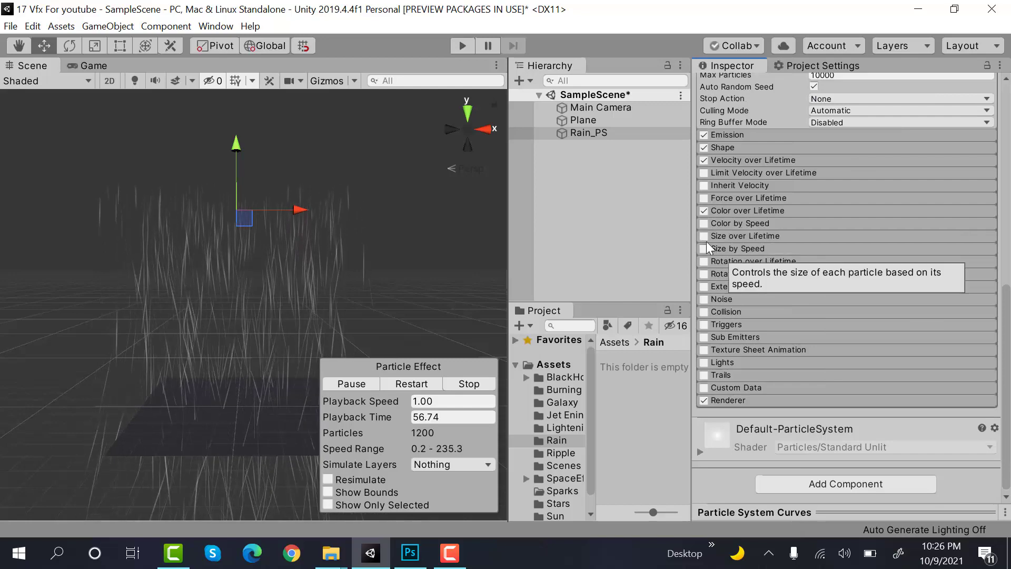
Step: Enable Size by Speed with a rising size curve and tick the Collision module
click(703, 248)
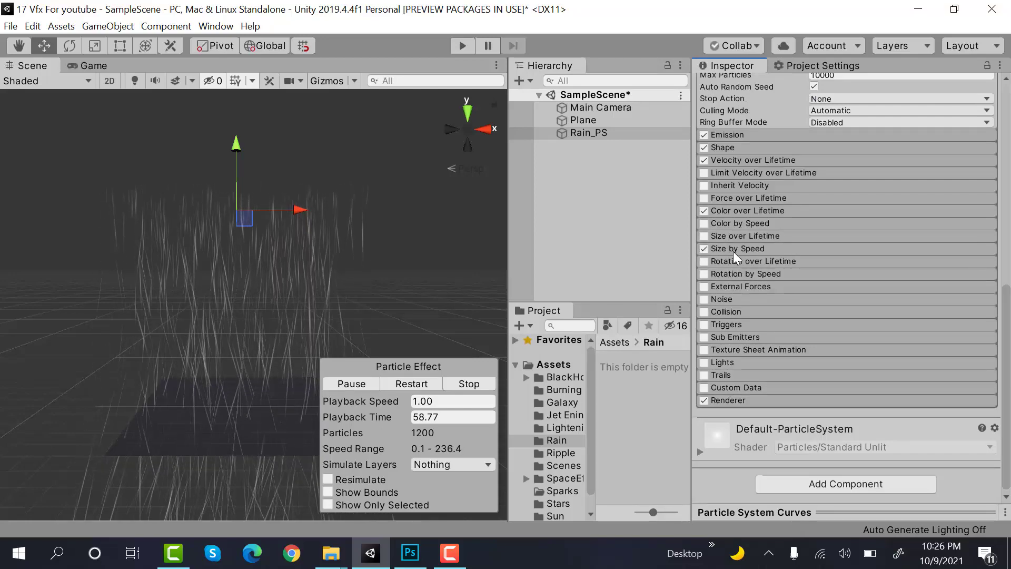
click(736, 248)
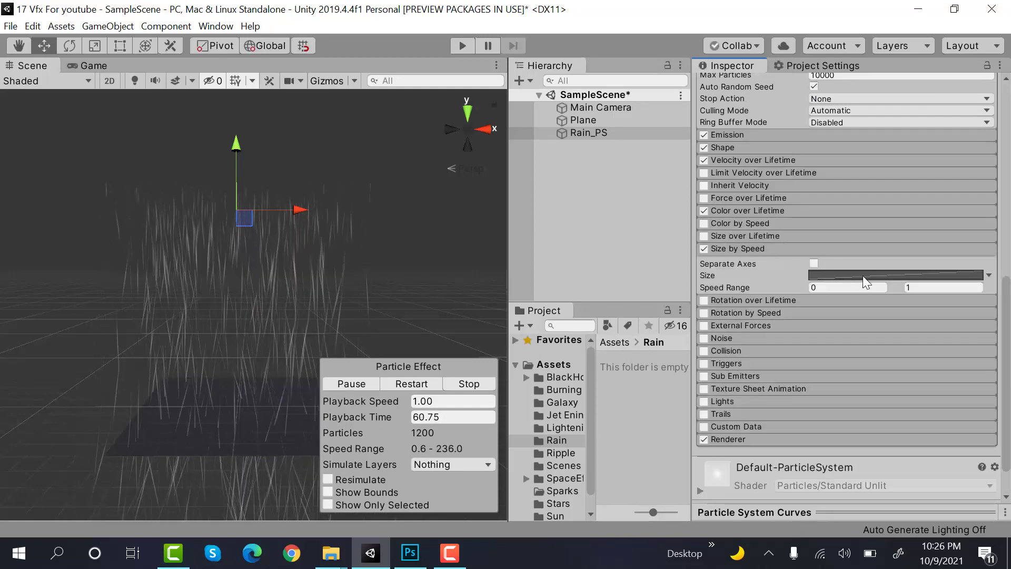
click(896, 275)
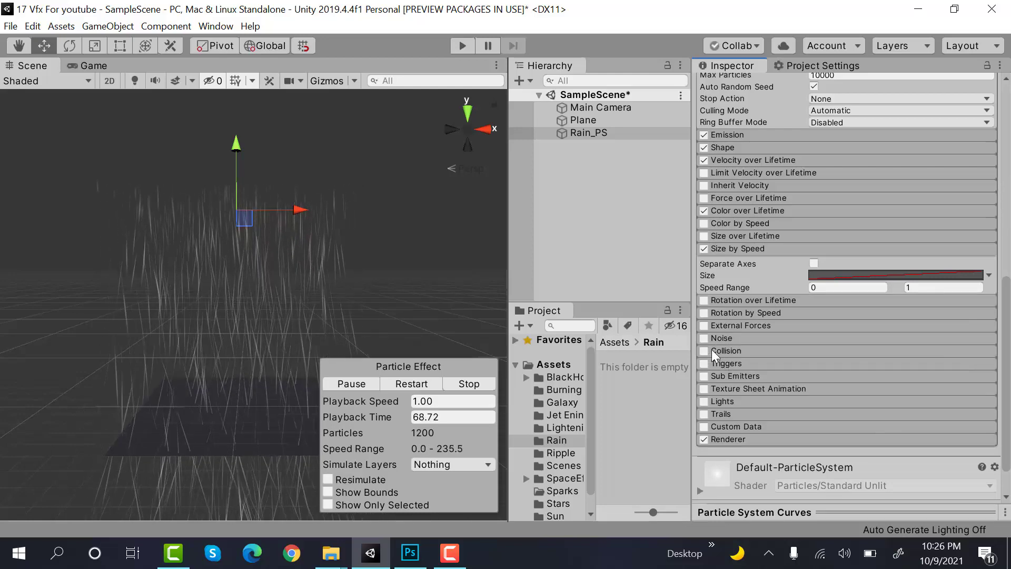
click(704, 350)
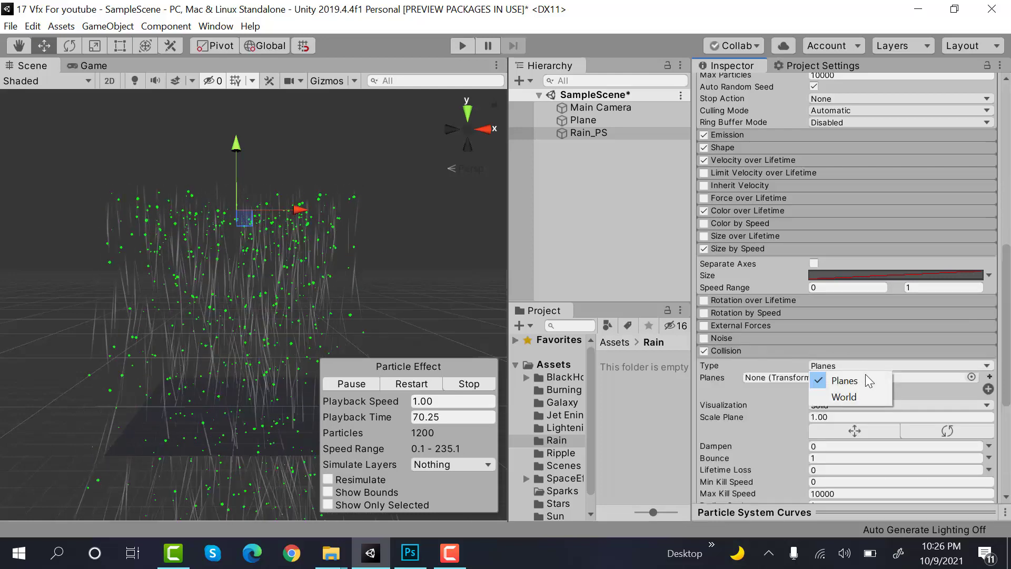
Step: Set Collision Type to World with Dampen 0.9
click(844, 397)
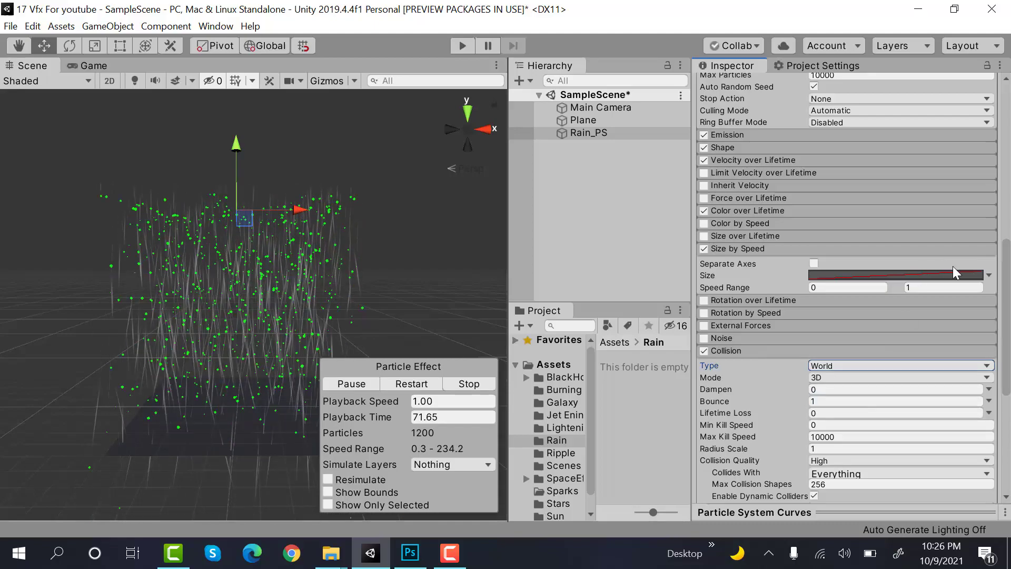
scroll(down, 3)
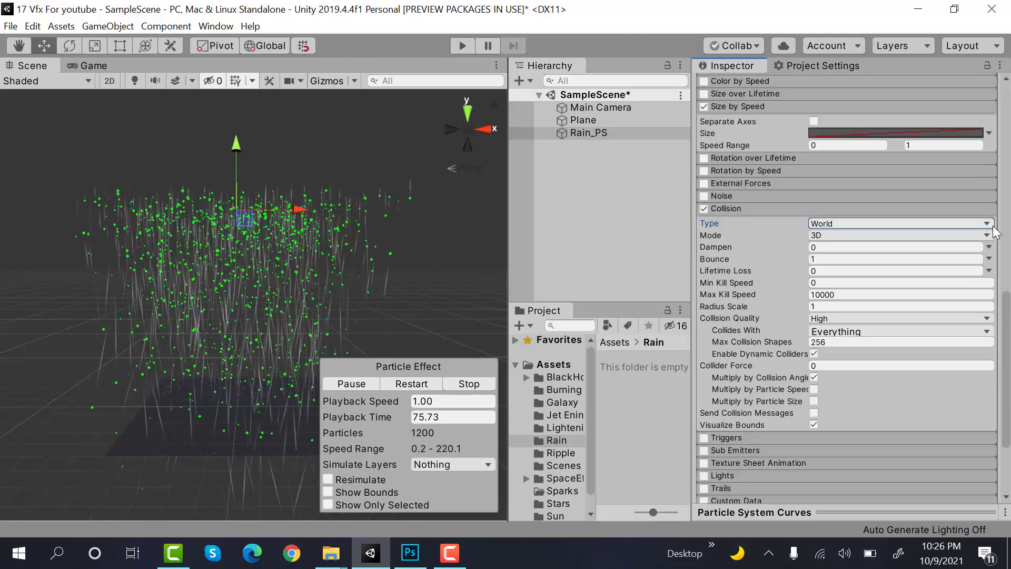
click(897, 247)
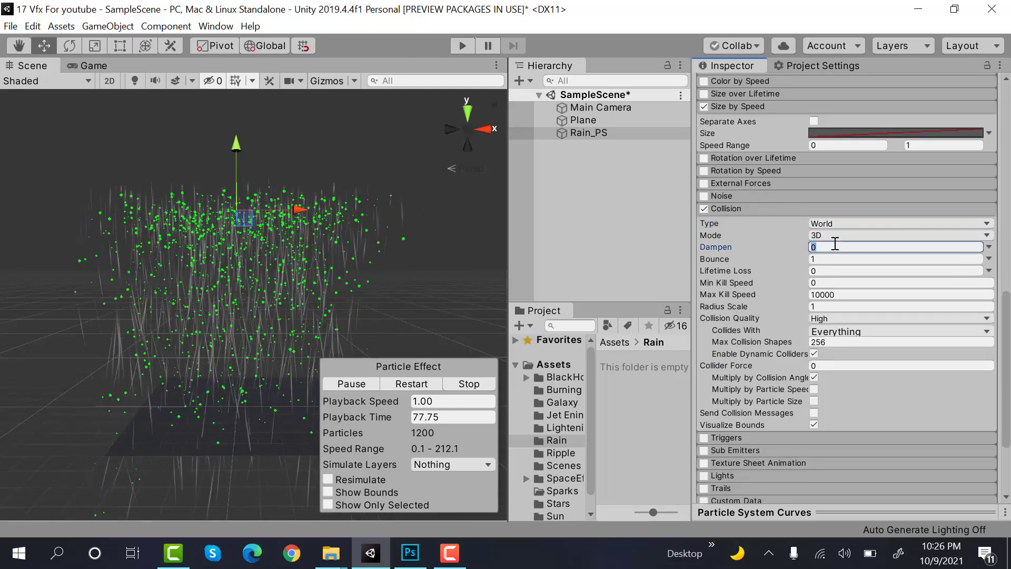
text(0.9)
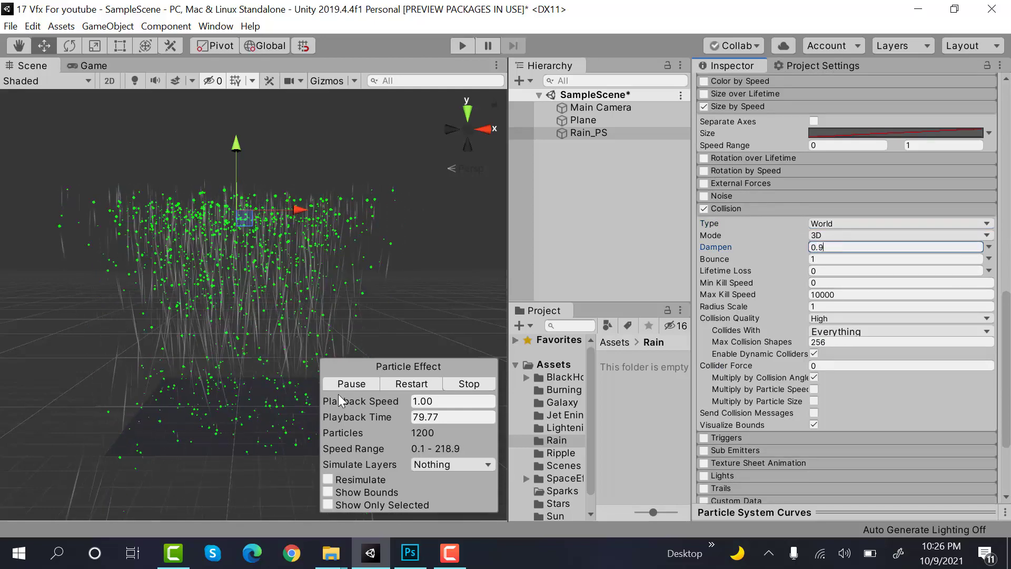
click(350, 384)
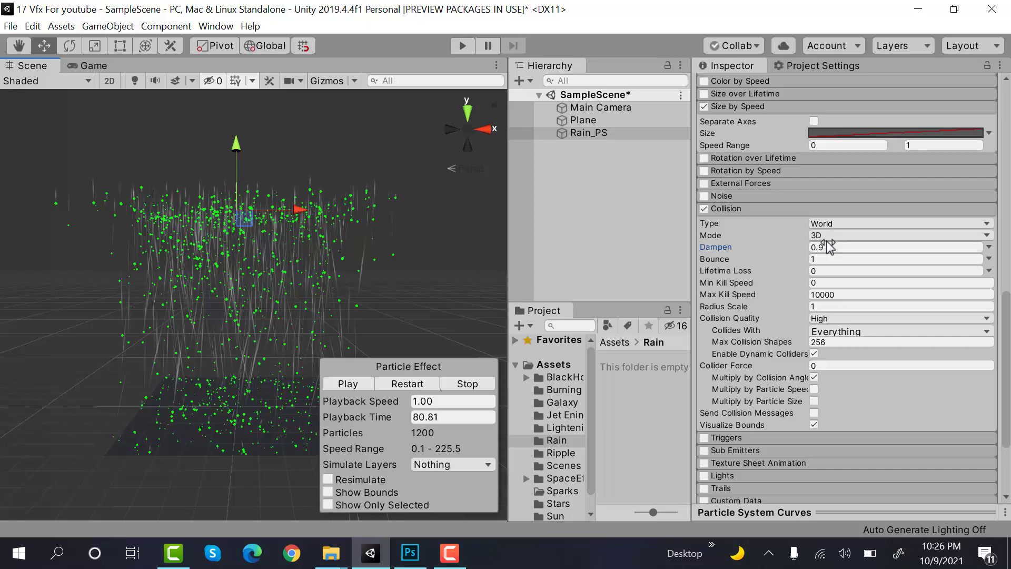
Step: Set Bounce 0 and Lifetime Loss 0.5, then collapse the Collision module
click(897, 258)
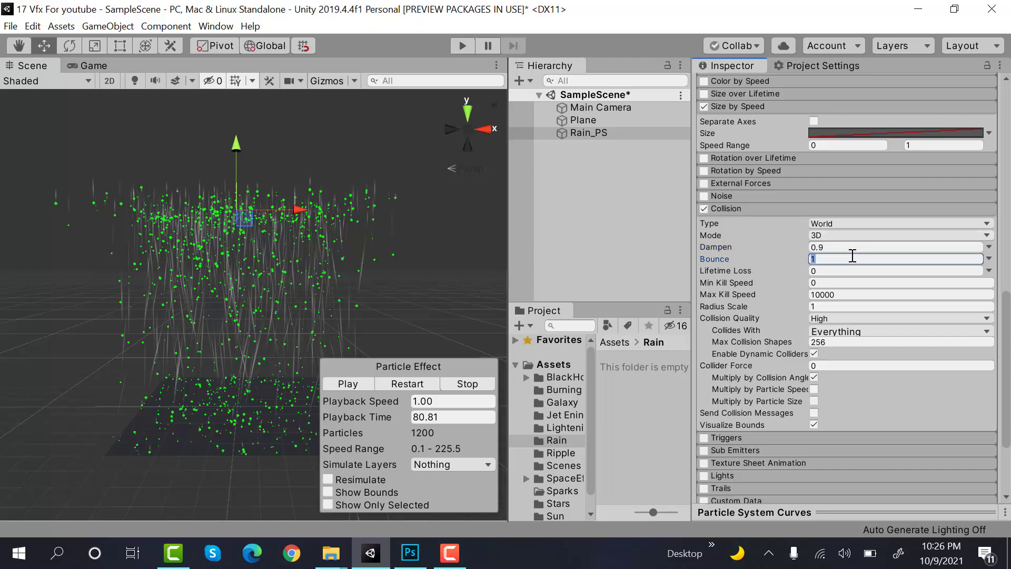
text(0)
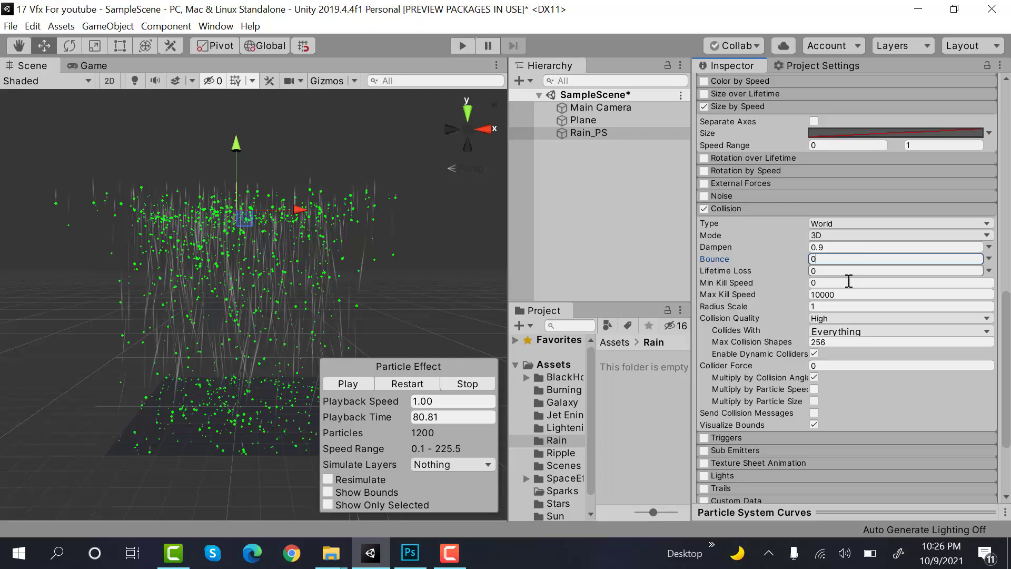
click(897, 270)
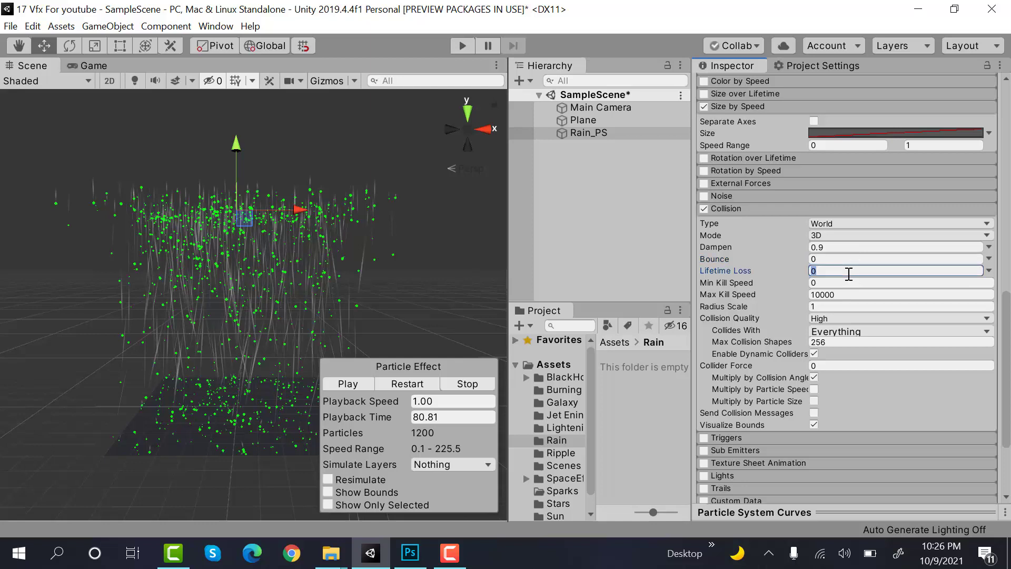
text(.5)
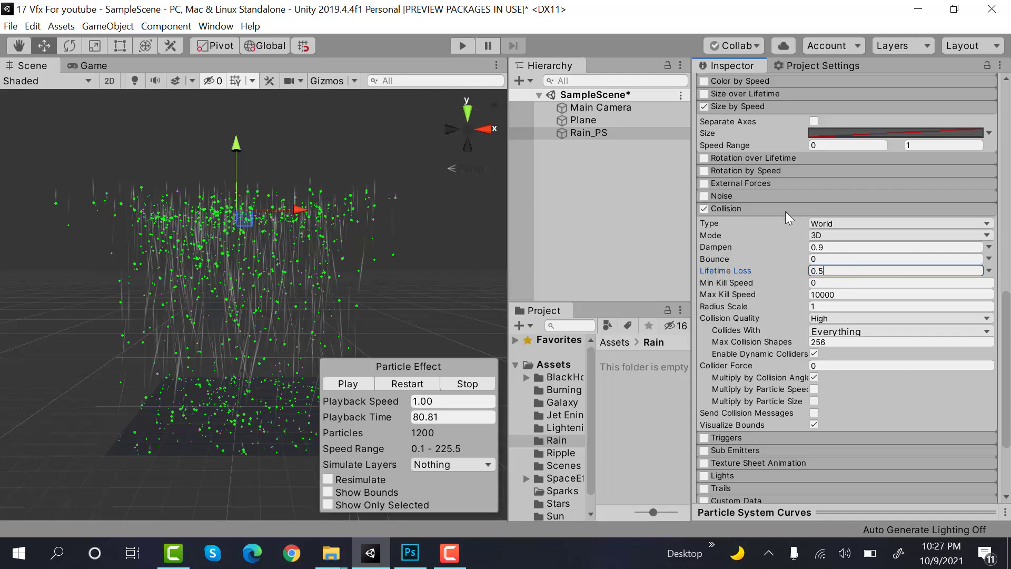
click(348, 383)
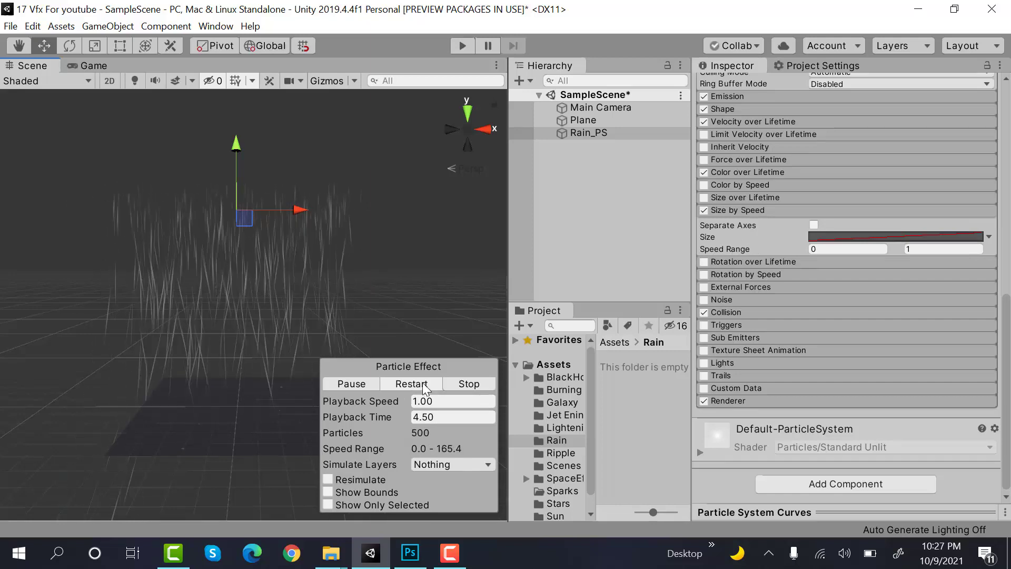
Step: Tick Sub Emitters to add SubEmitter0 and select it under Rain_PS in the Hierarchy
click(351, 384)
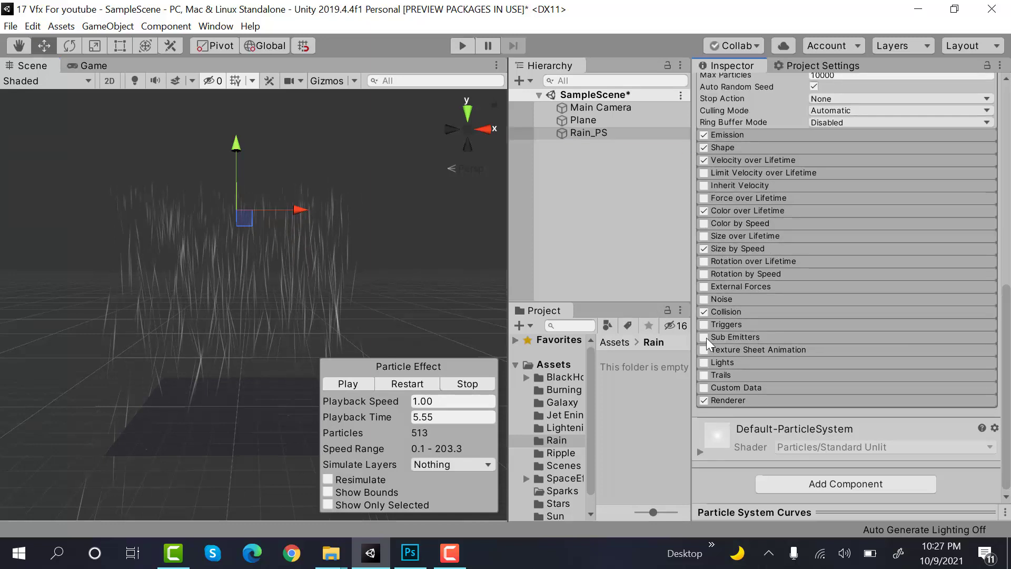
click(703, 337)
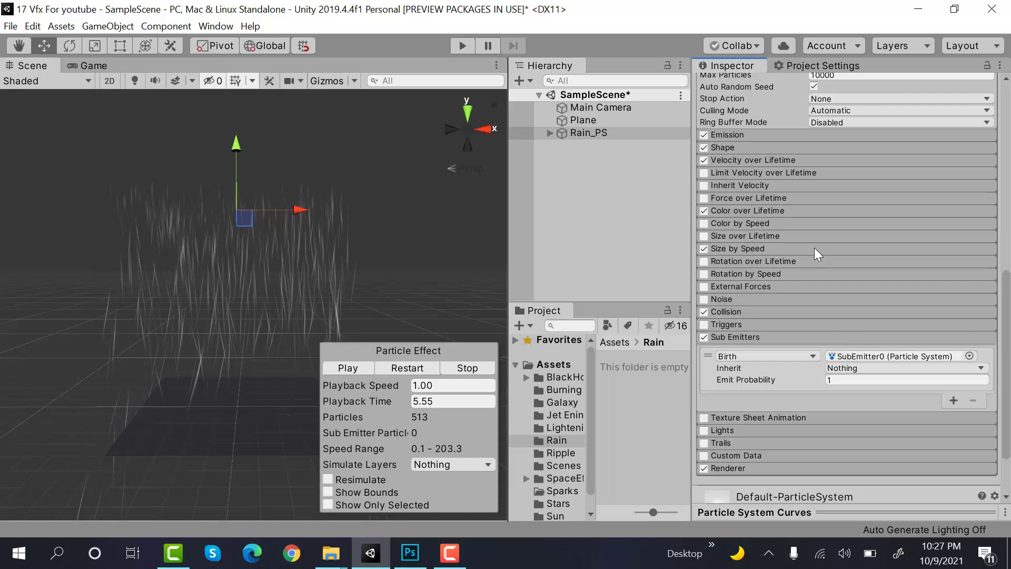
click(609, 145)
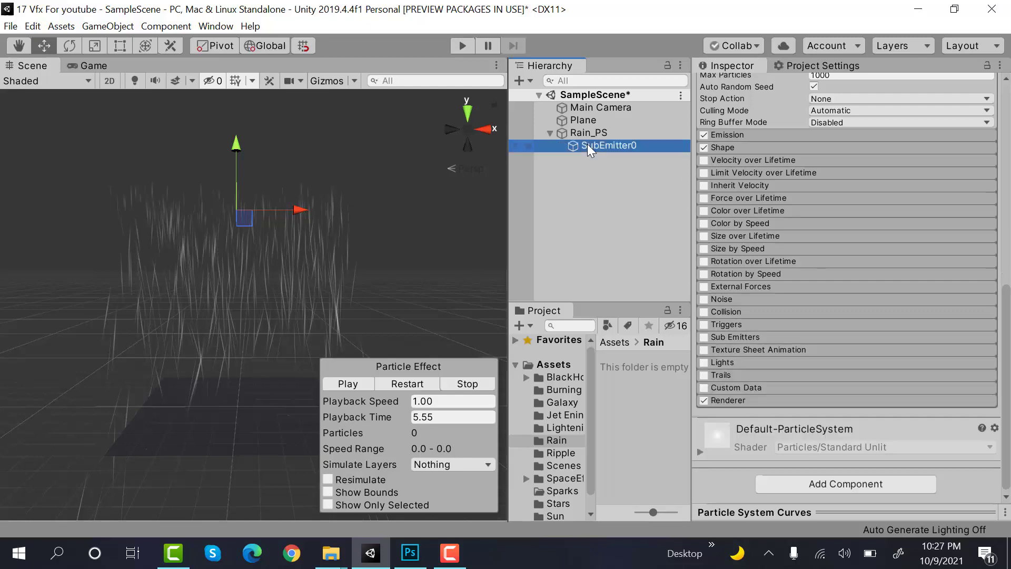
click(588, 132)
text(Ripple)
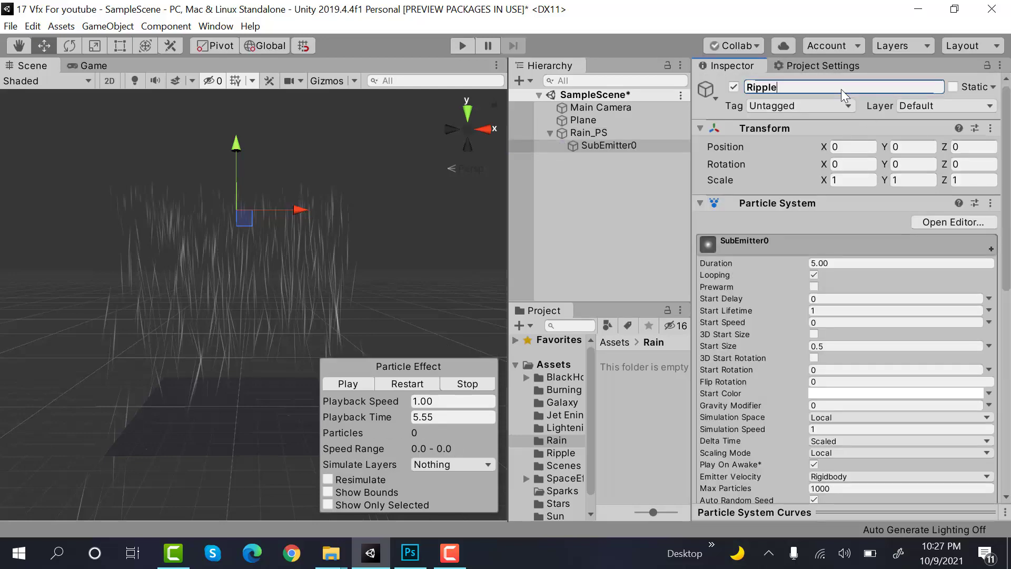
Step: Finish naming the sub-emitter Ripple_Ps and drag Rim.png from Downloads into Assets/Rain
text(_Ps)
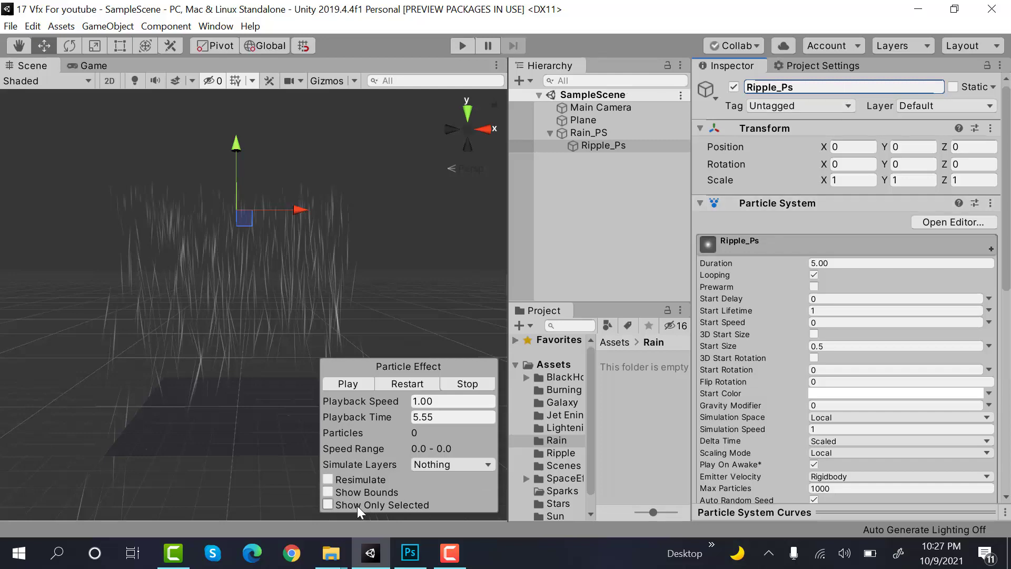
click(330, 553)
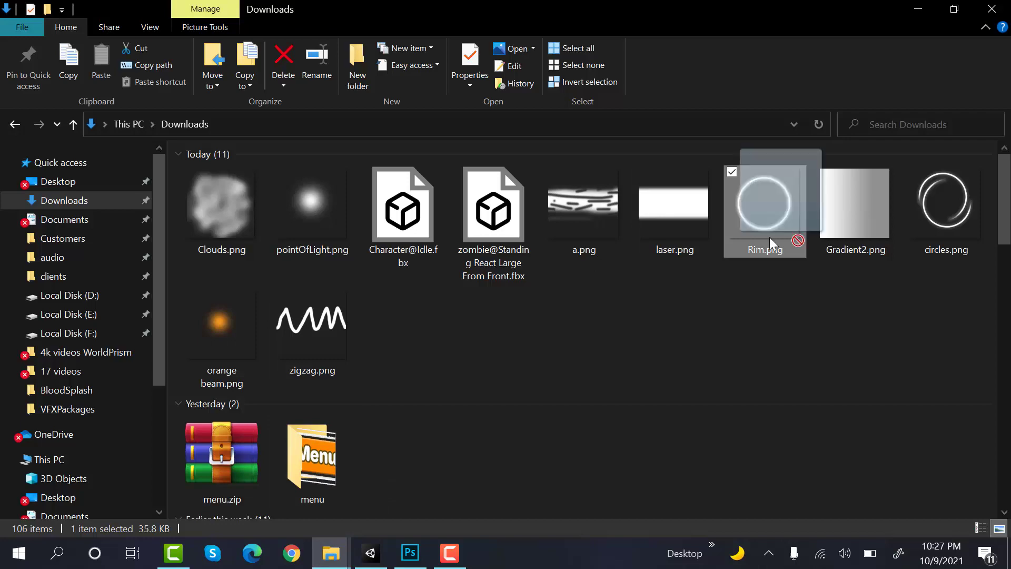
click(369, 554)
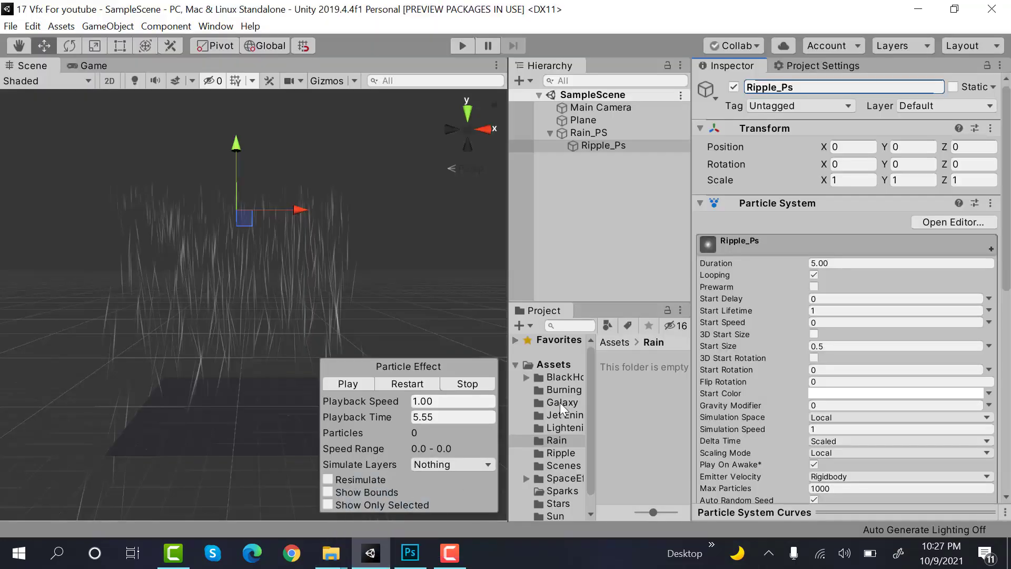
Step: Create a new material named Rim_Mat in the Rain folder
click(554, 440)
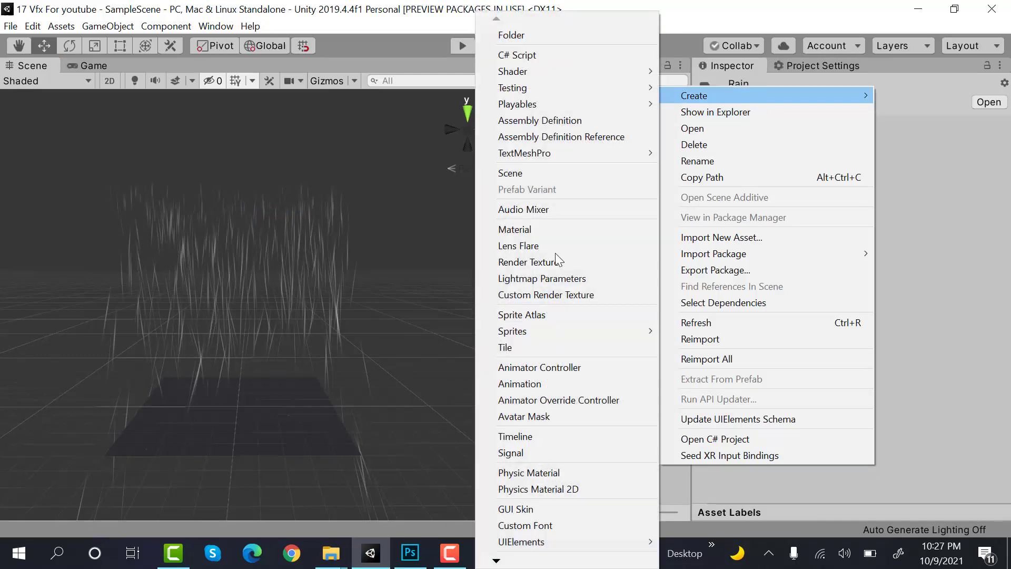
click(514, 229)
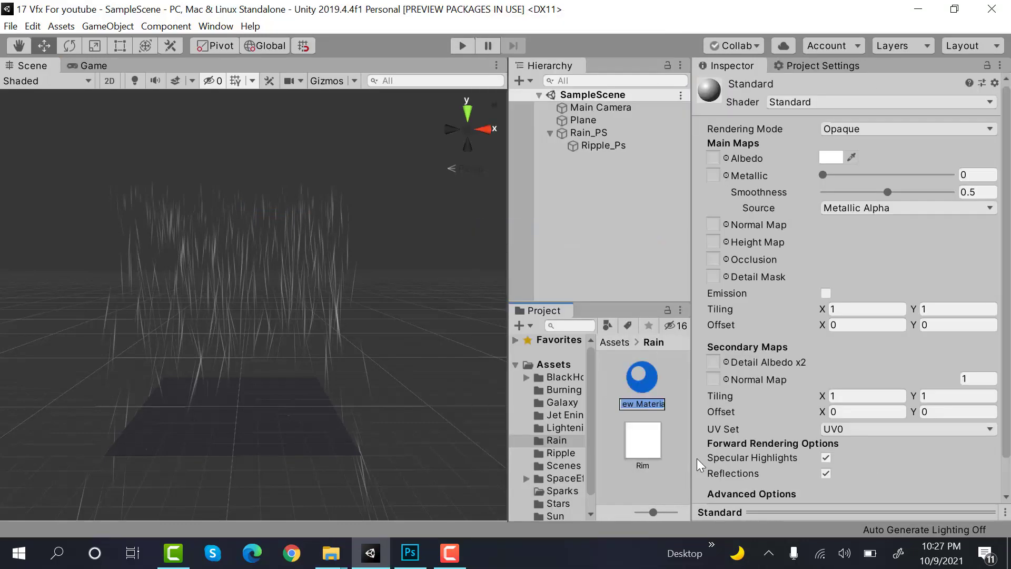
text(Rim_P)
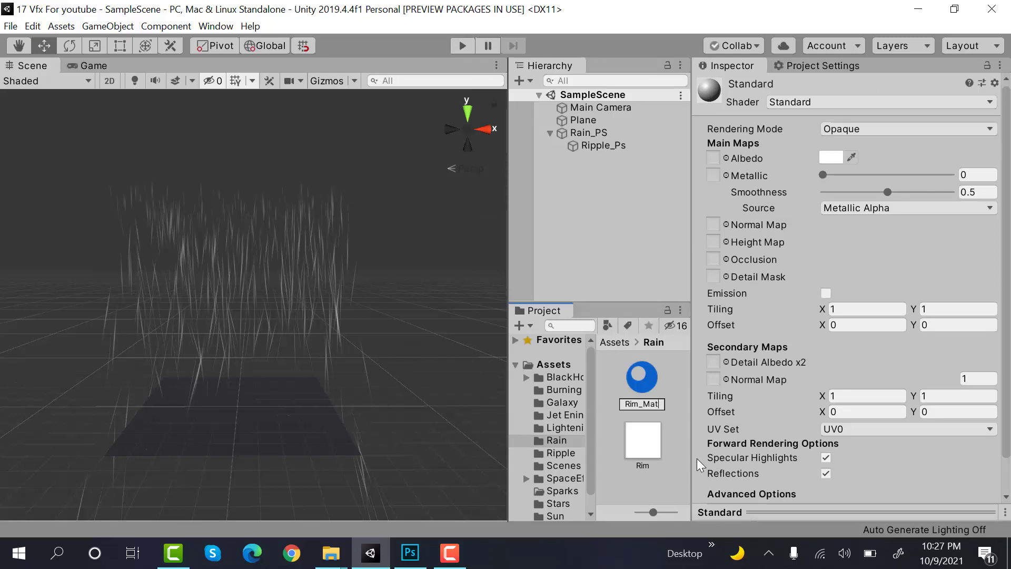
click(643, 442)
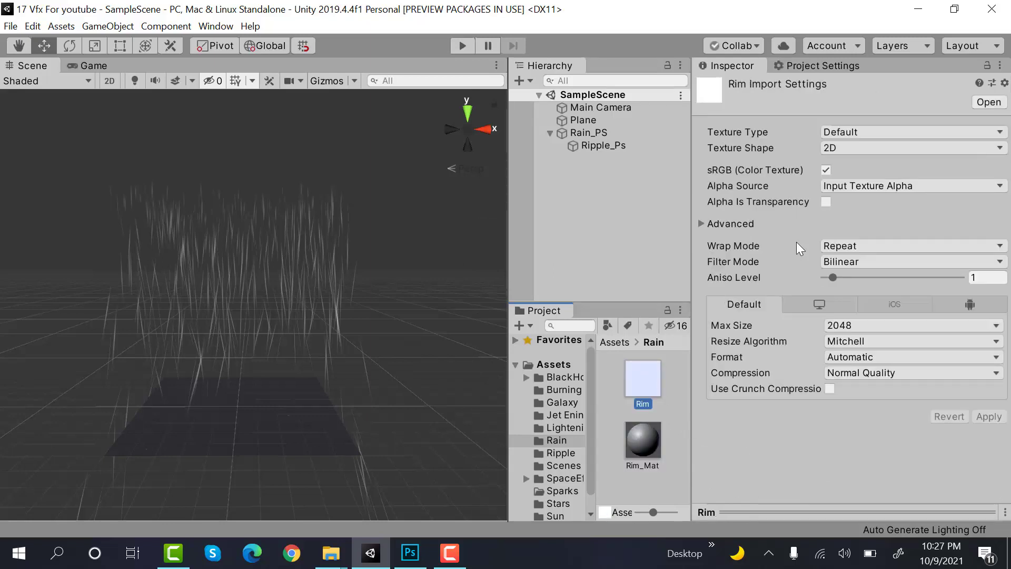
Step: Give Rim_Mat the Legacy Particles Additive shader with the ring texture and apply it to Ripple_Ps
click(910, 132)
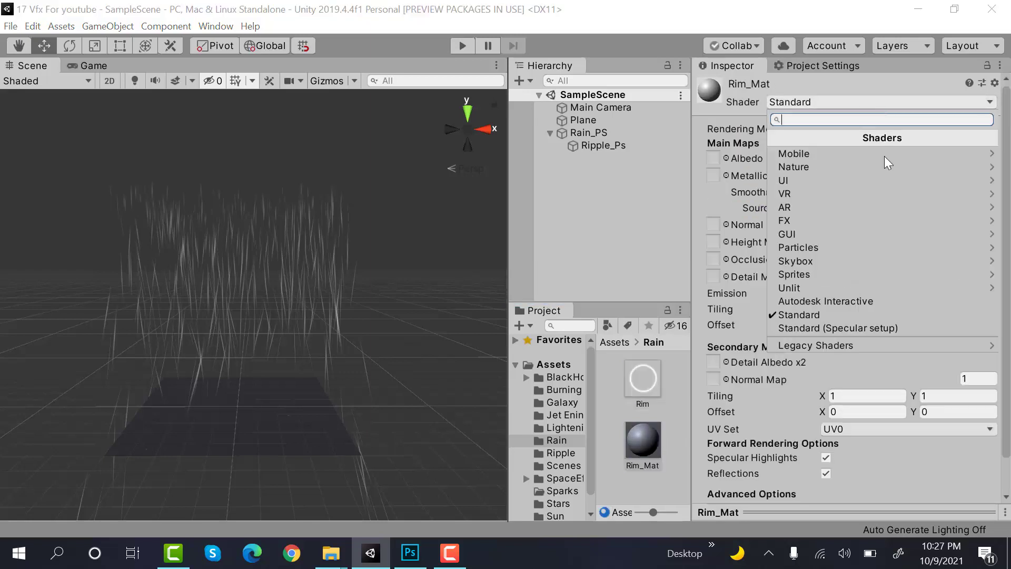
click(815, 345)
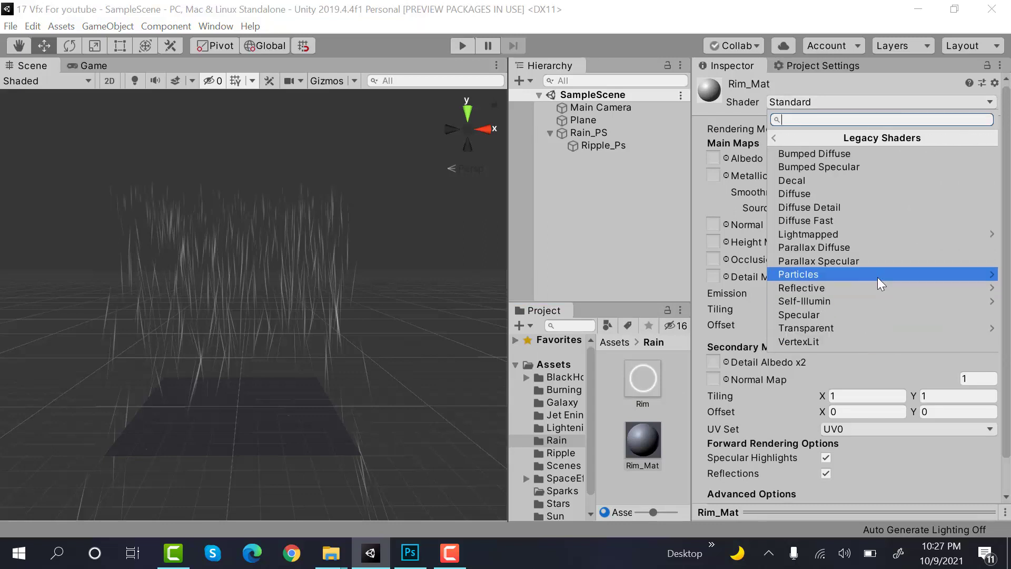
click(798, 274)
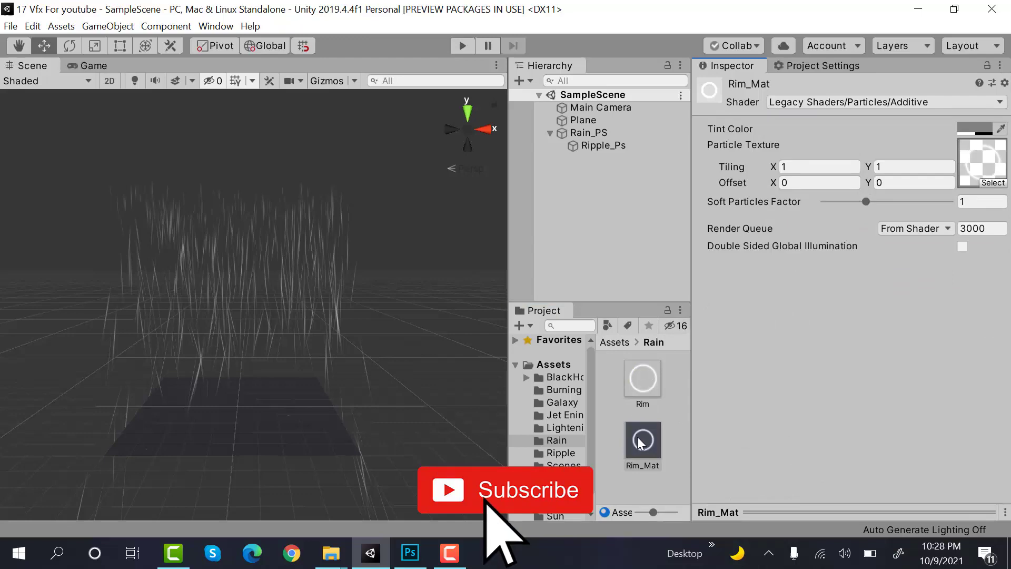
click(604, 145)
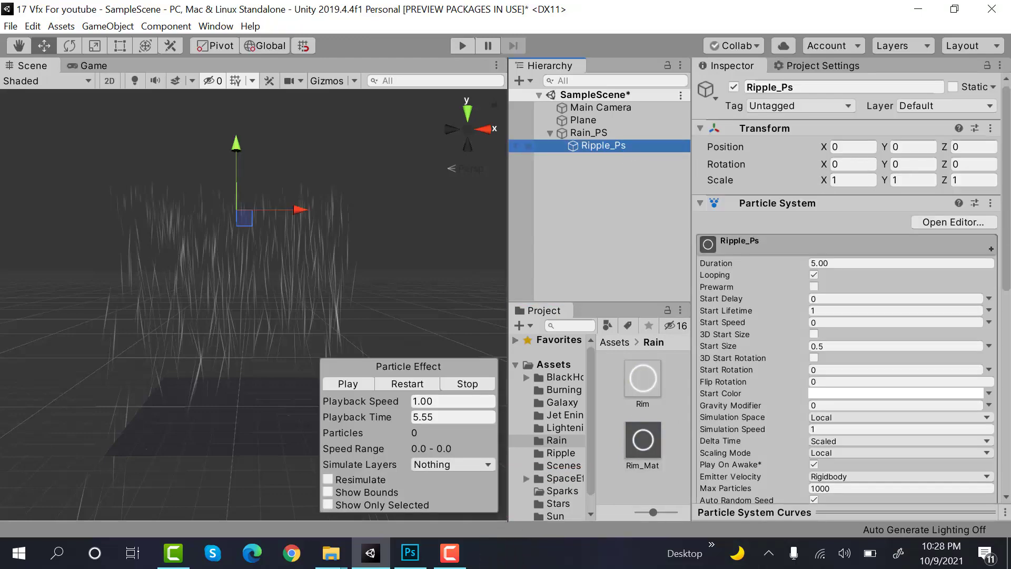
Step: Set Ripple_Ps duration 2, start lifetime 2, and start size random between 8 and 10
scroll(down, 3)
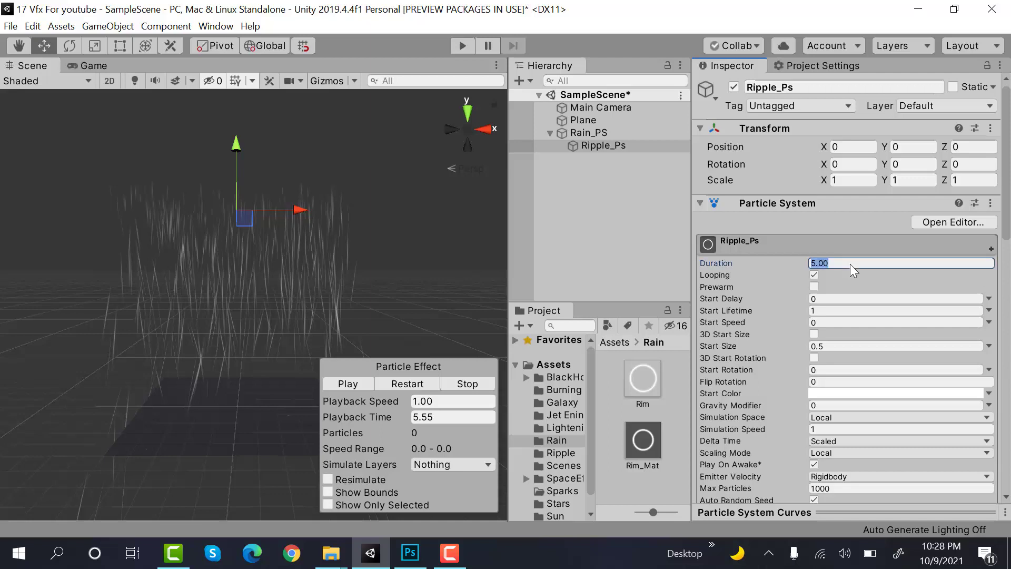
text(2)
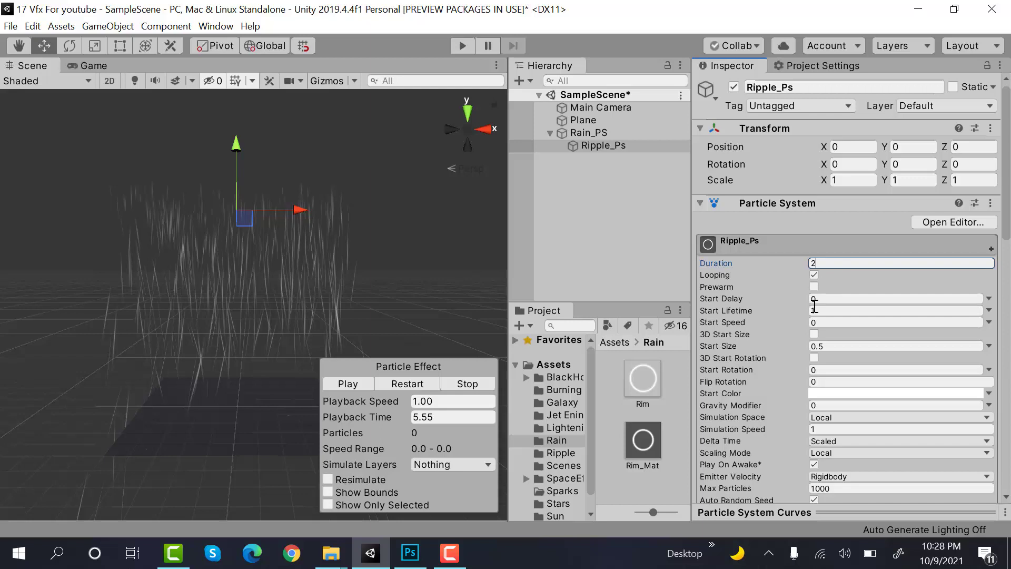
click(897, 311)
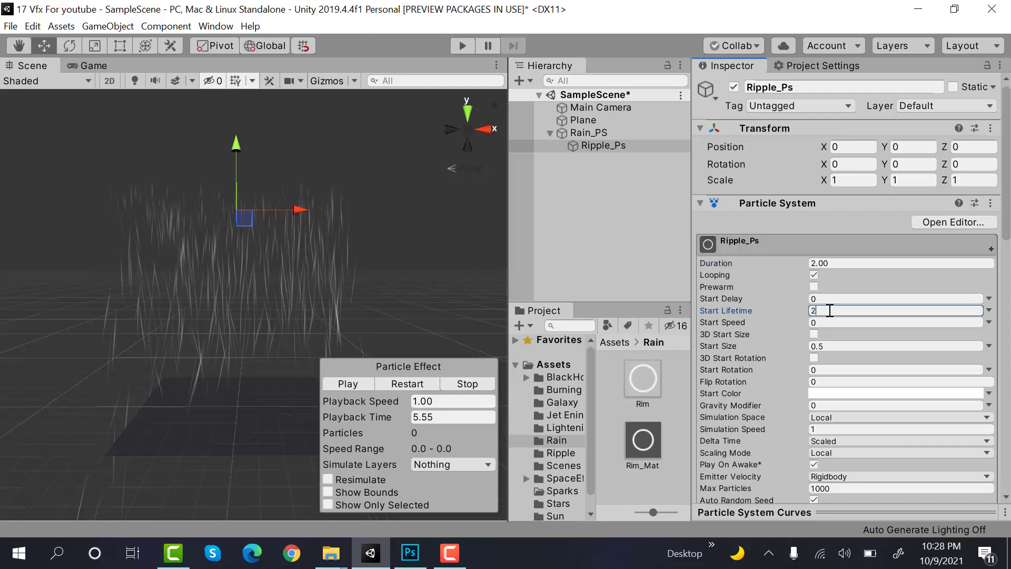
click(897, 322)
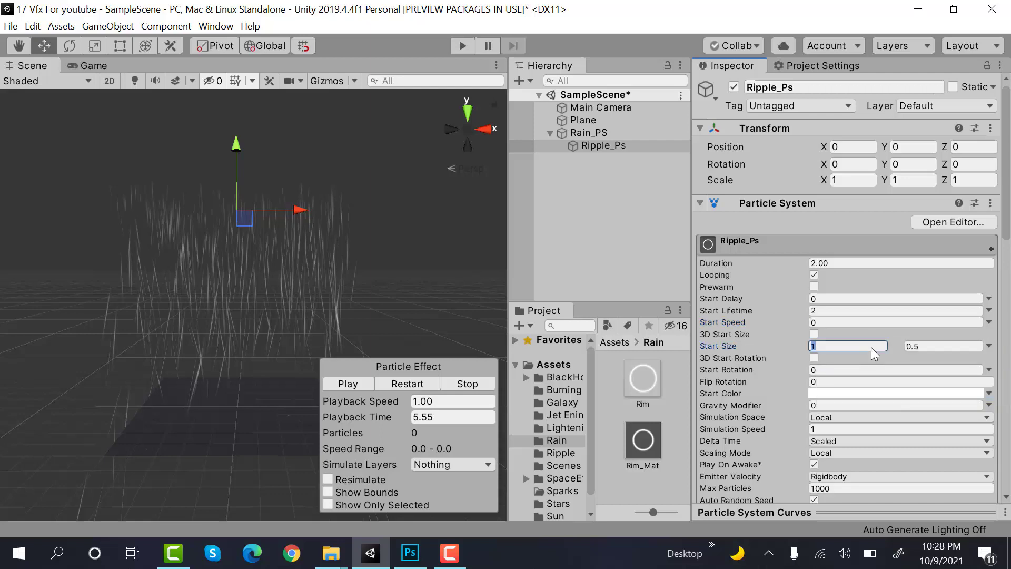
text(8)
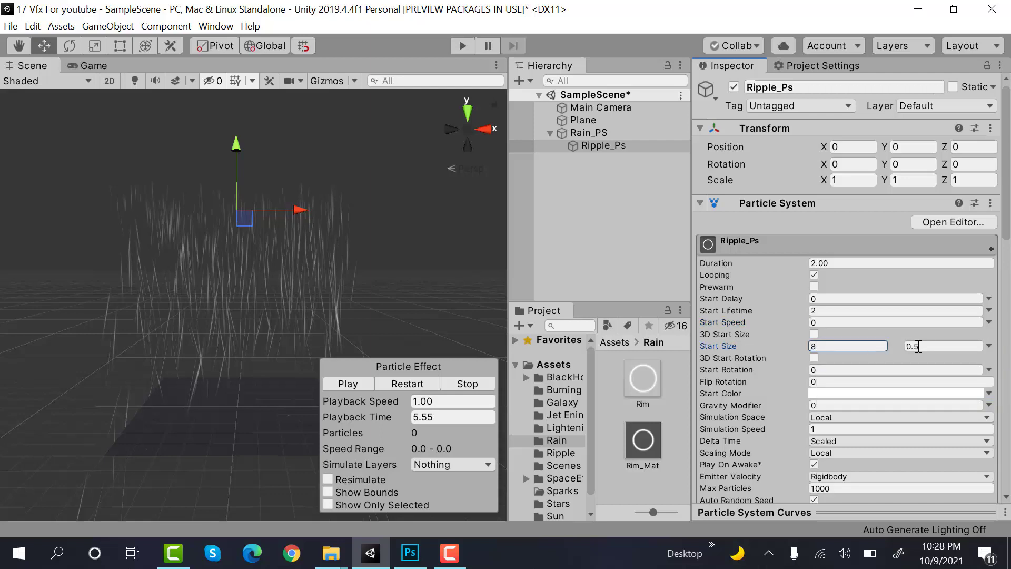
text(10)
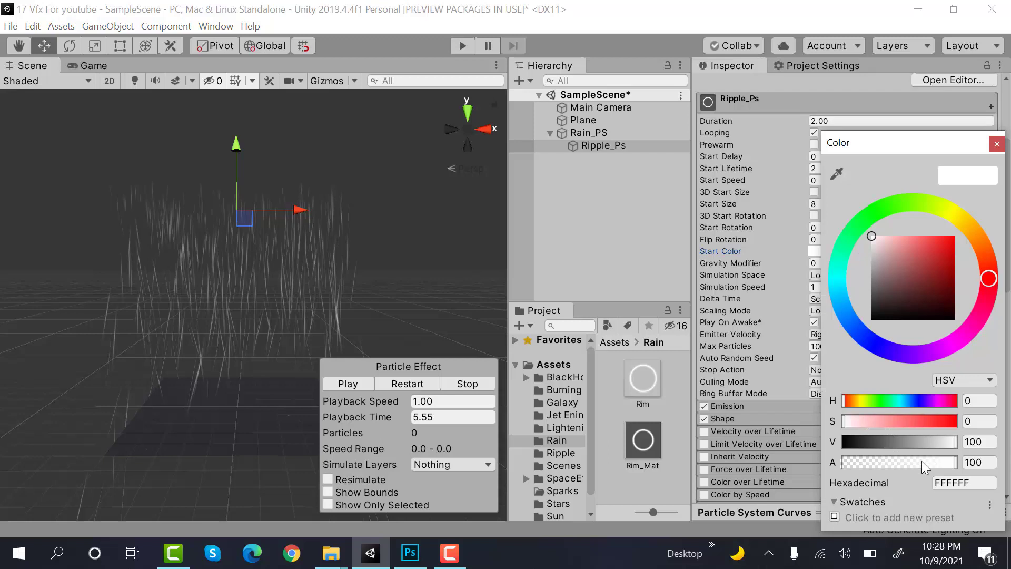
Step: Set simulation speed 2 and replace rate-over-time emission with one burst of 30 particles
click(996, 143)
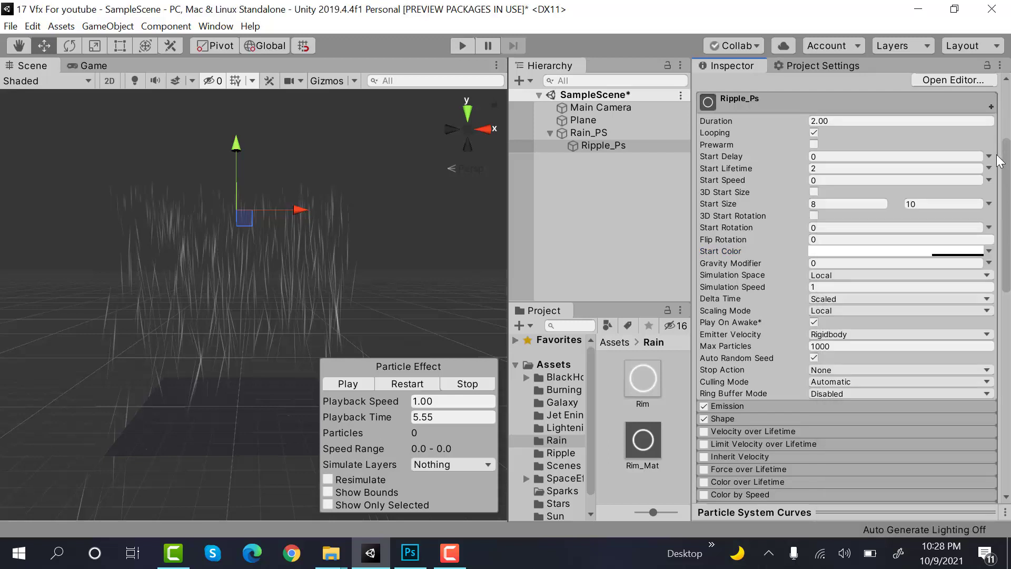
scroll(down, 3)
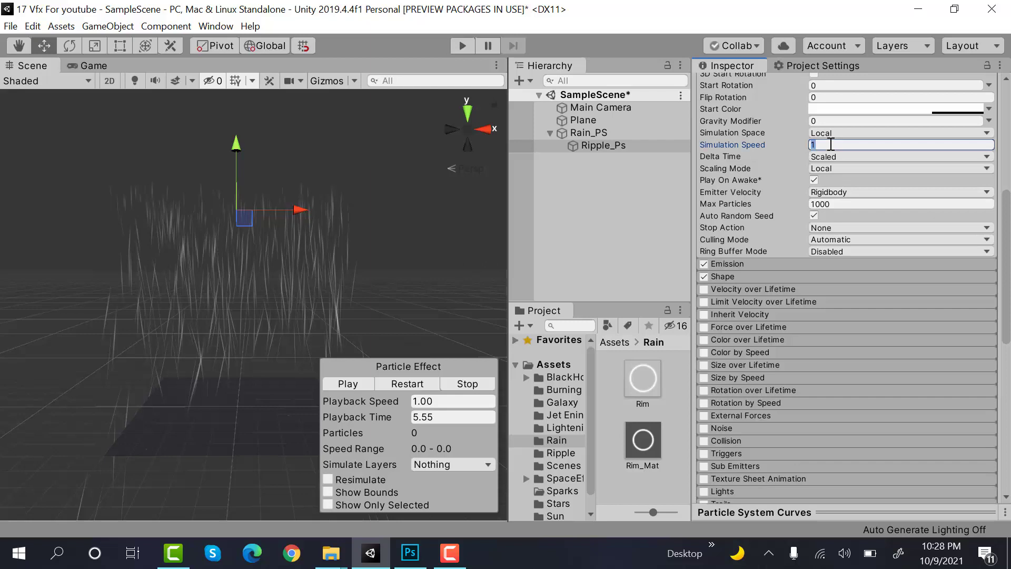
text(2)
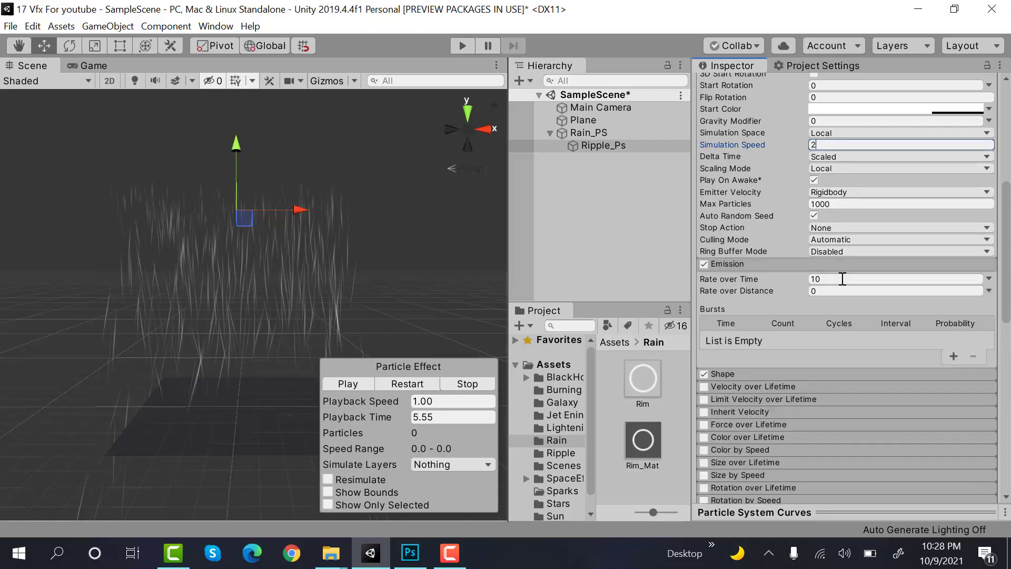
click(953, 356)
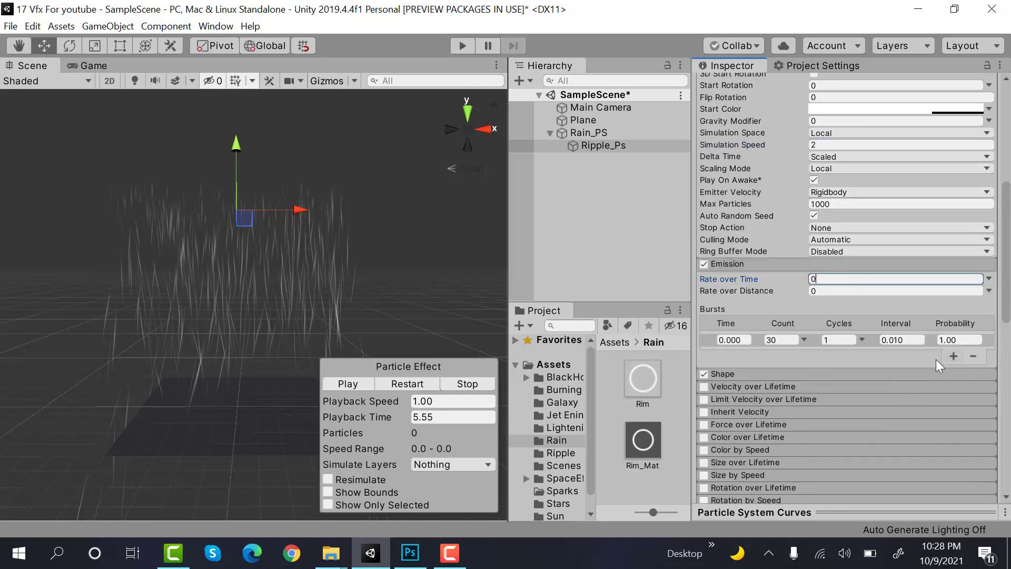
click(781, 340)
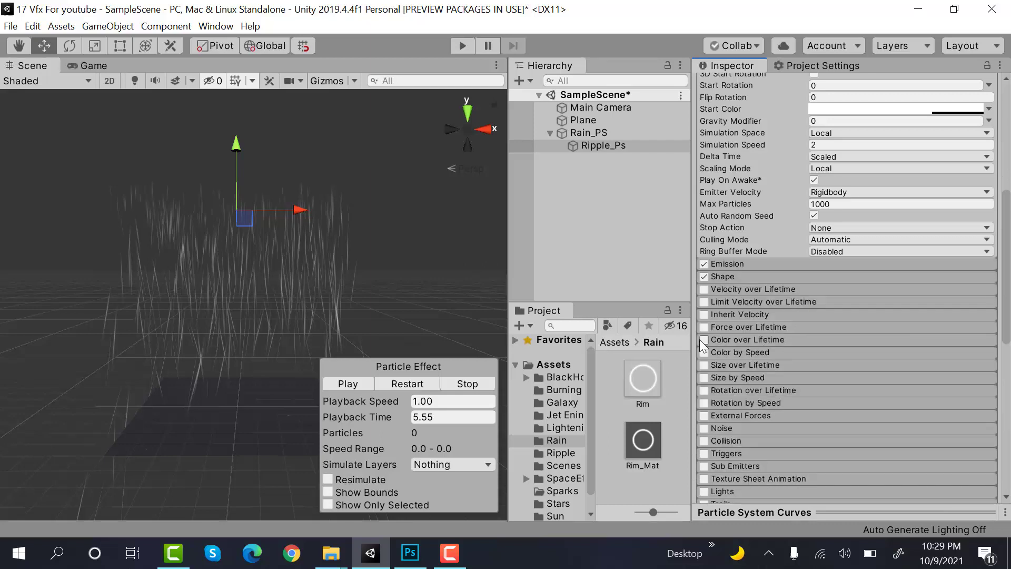
Step: Enable Color over Lifetime with Rain_PS's copied fading gradient, and enable Size over Lifetime
click(704, 340)
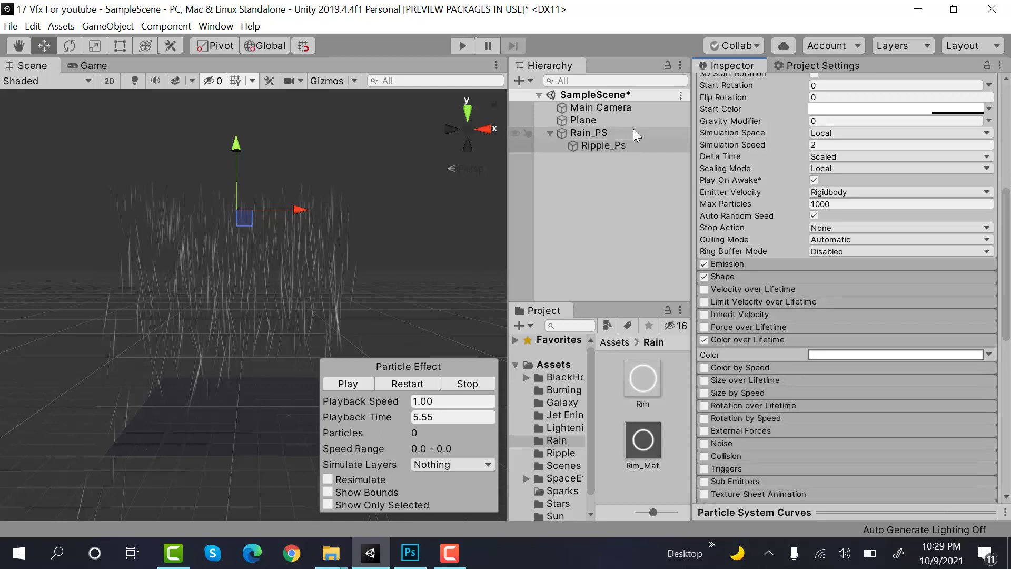
right_click(896, 354)
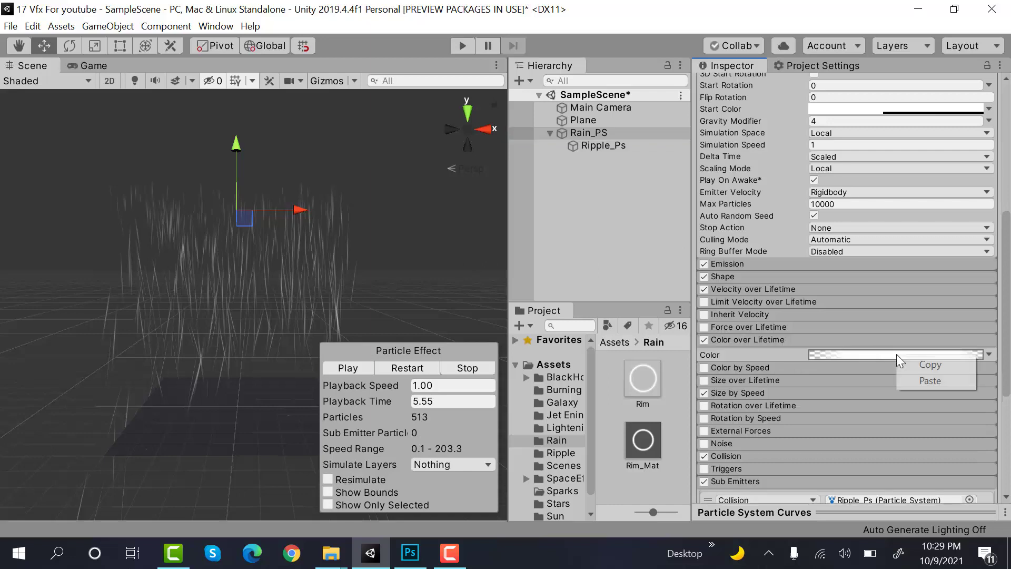
click(601, 146)
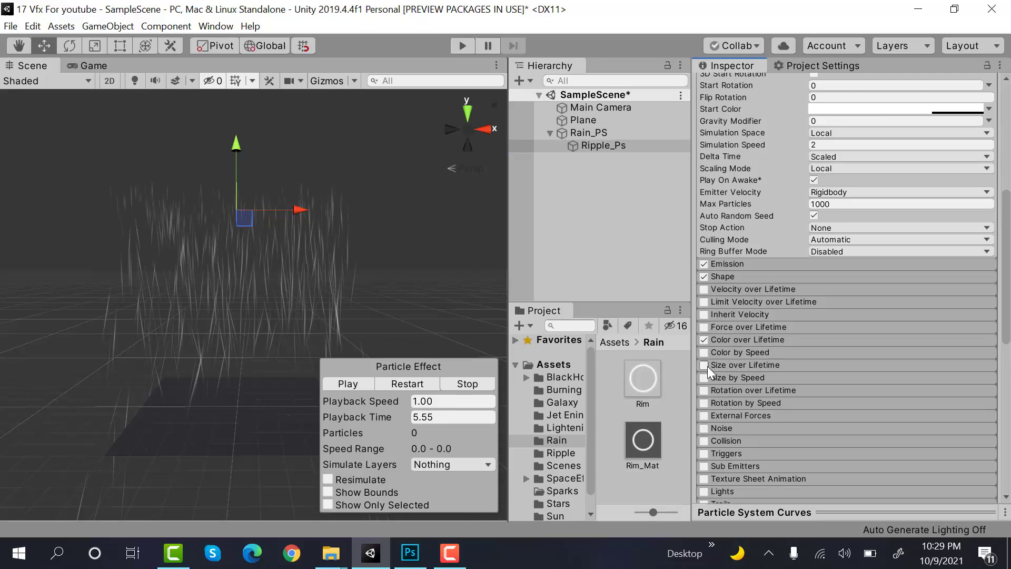
click(703, 365)
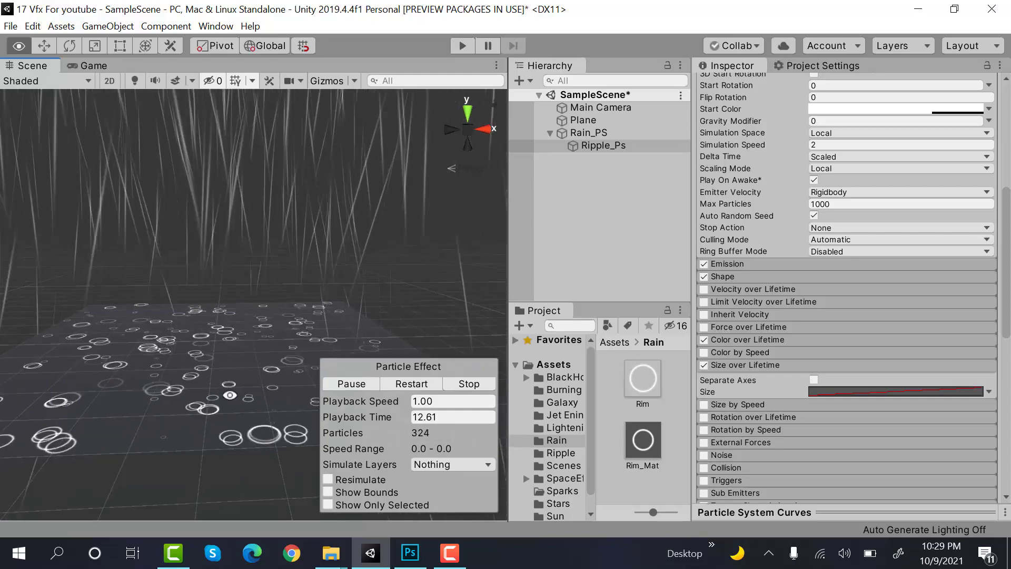
Step: Set the Plane's Transform Scale X to 20 to widen the ground
click(587, 132)
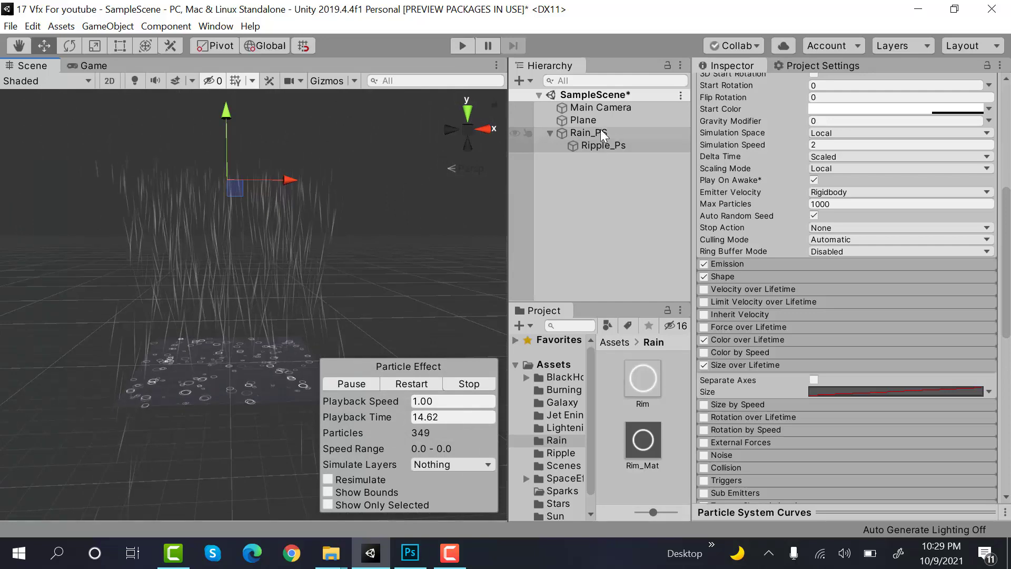
click(583, 120)
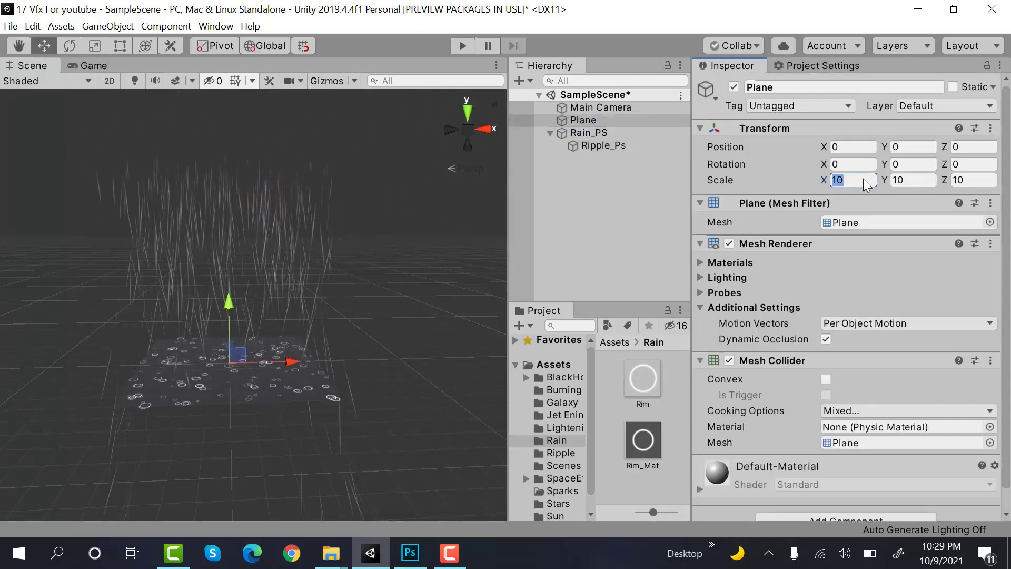
text(20)
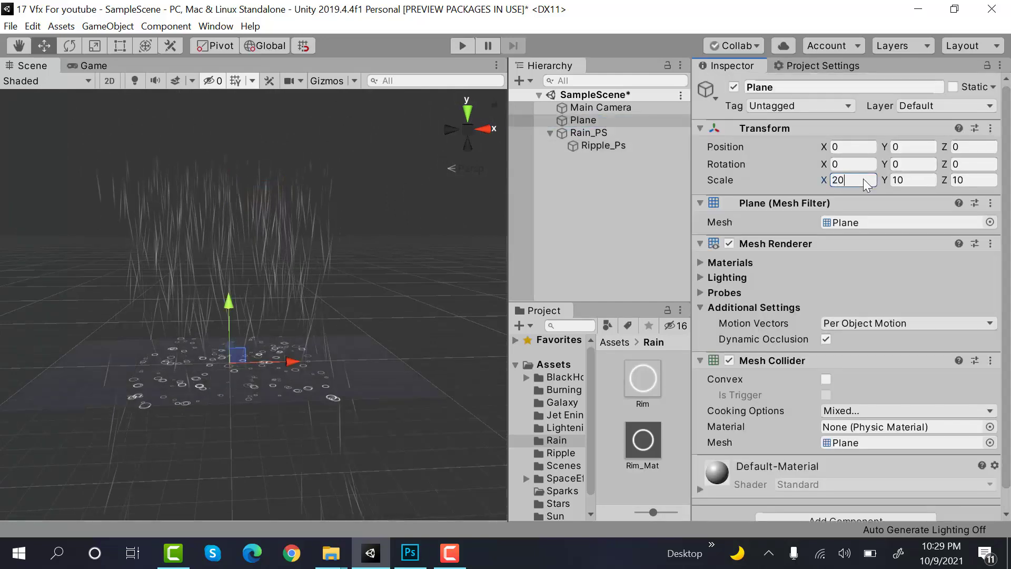